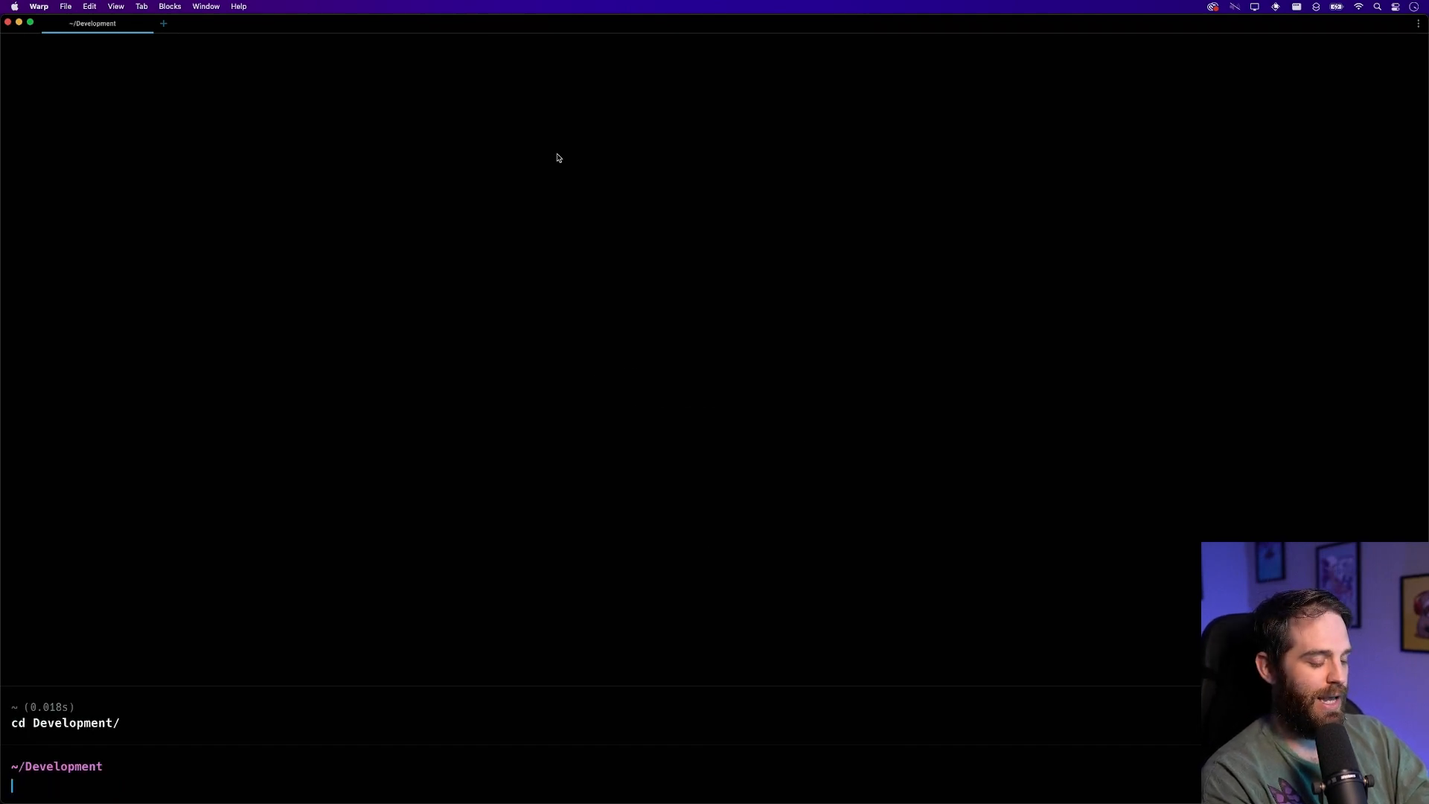
# Step: Run npx create-next-app@latest two-devs-one-editor --ts in Warp
pyautogui.write('npx create-next-app@latest two-devs-one-editor --ts')
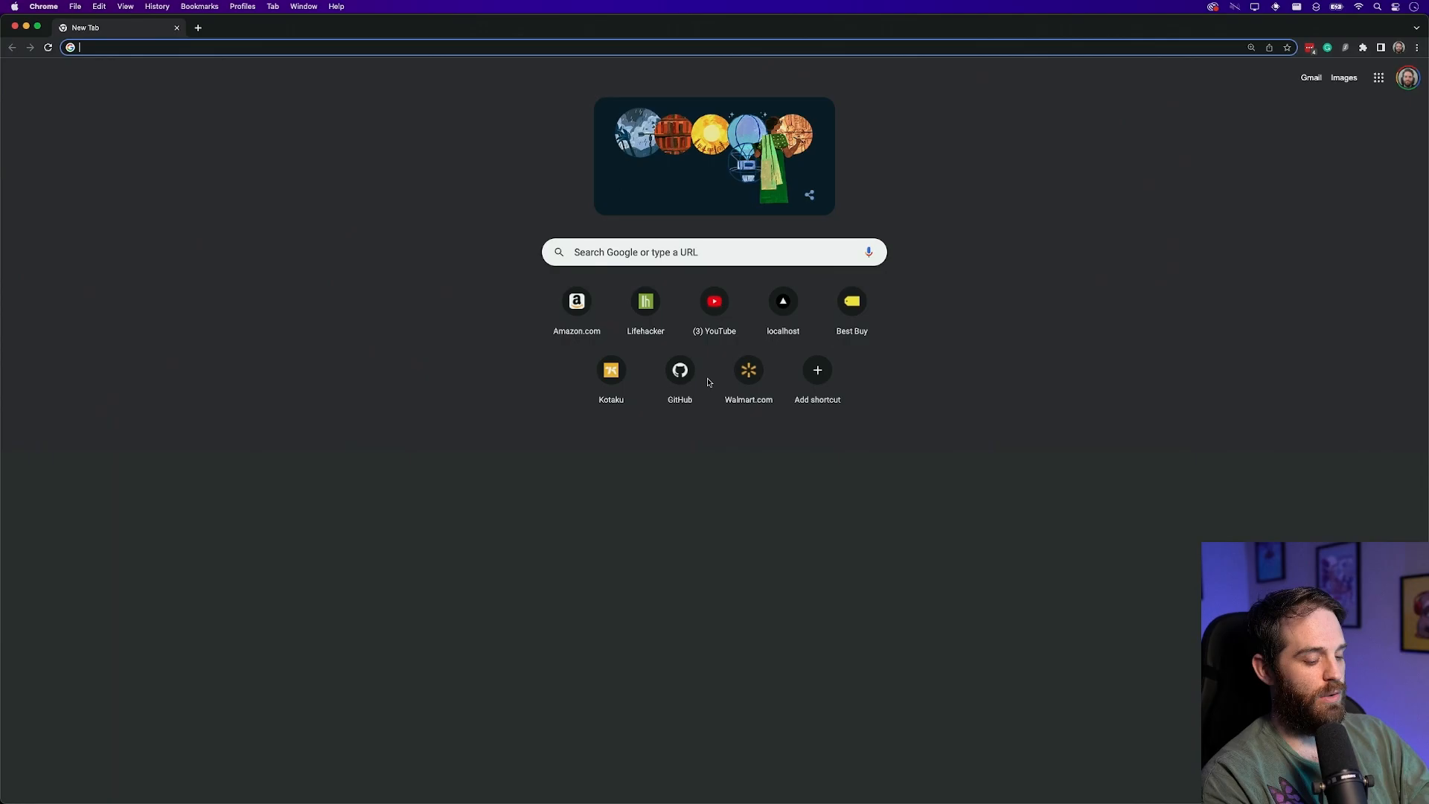
# Step: Go to clerk.dev, enter the Dashboard and start a new application named Clerk-in-minutes
pyautogui.write('clerk.dev')
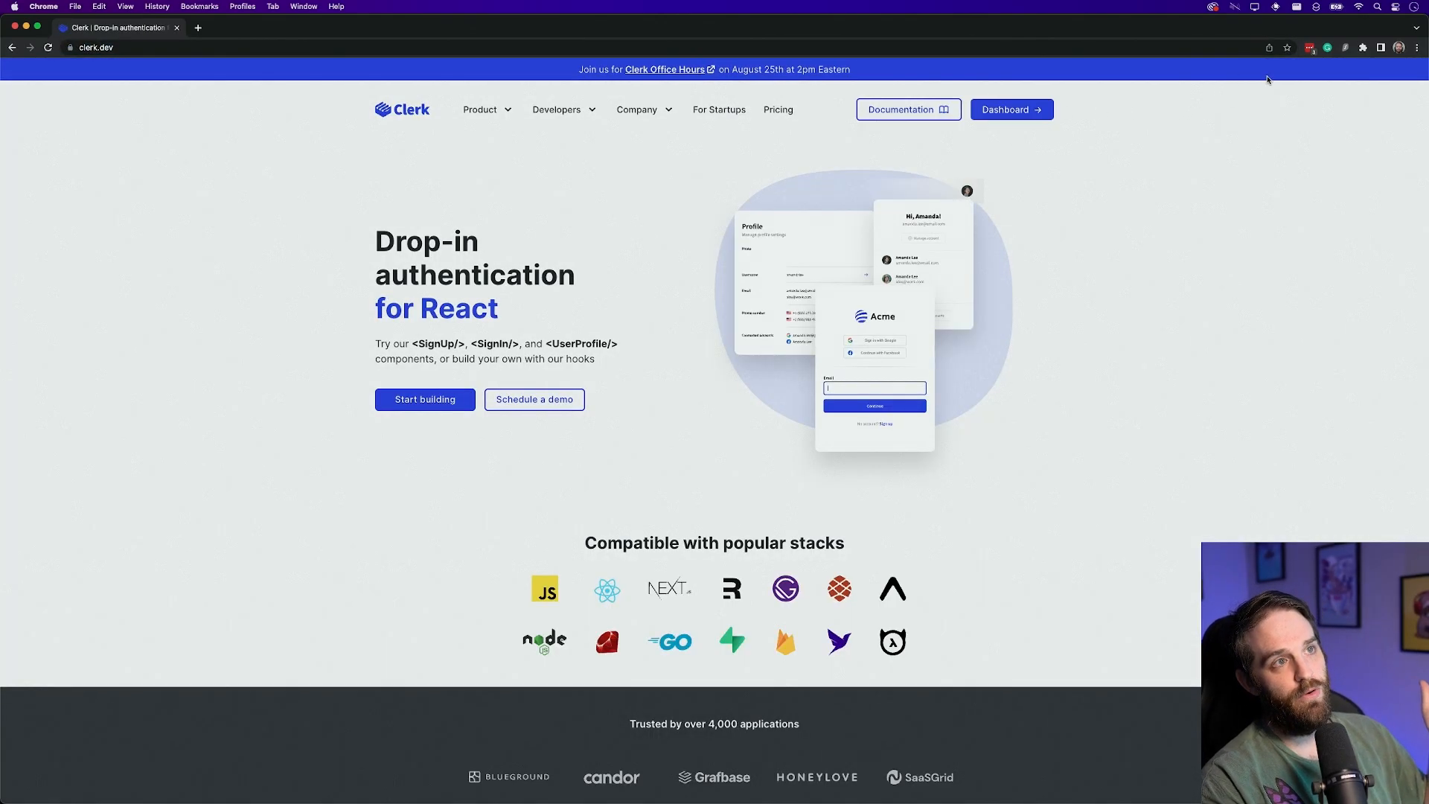
pyautogui.click(1010, 109)
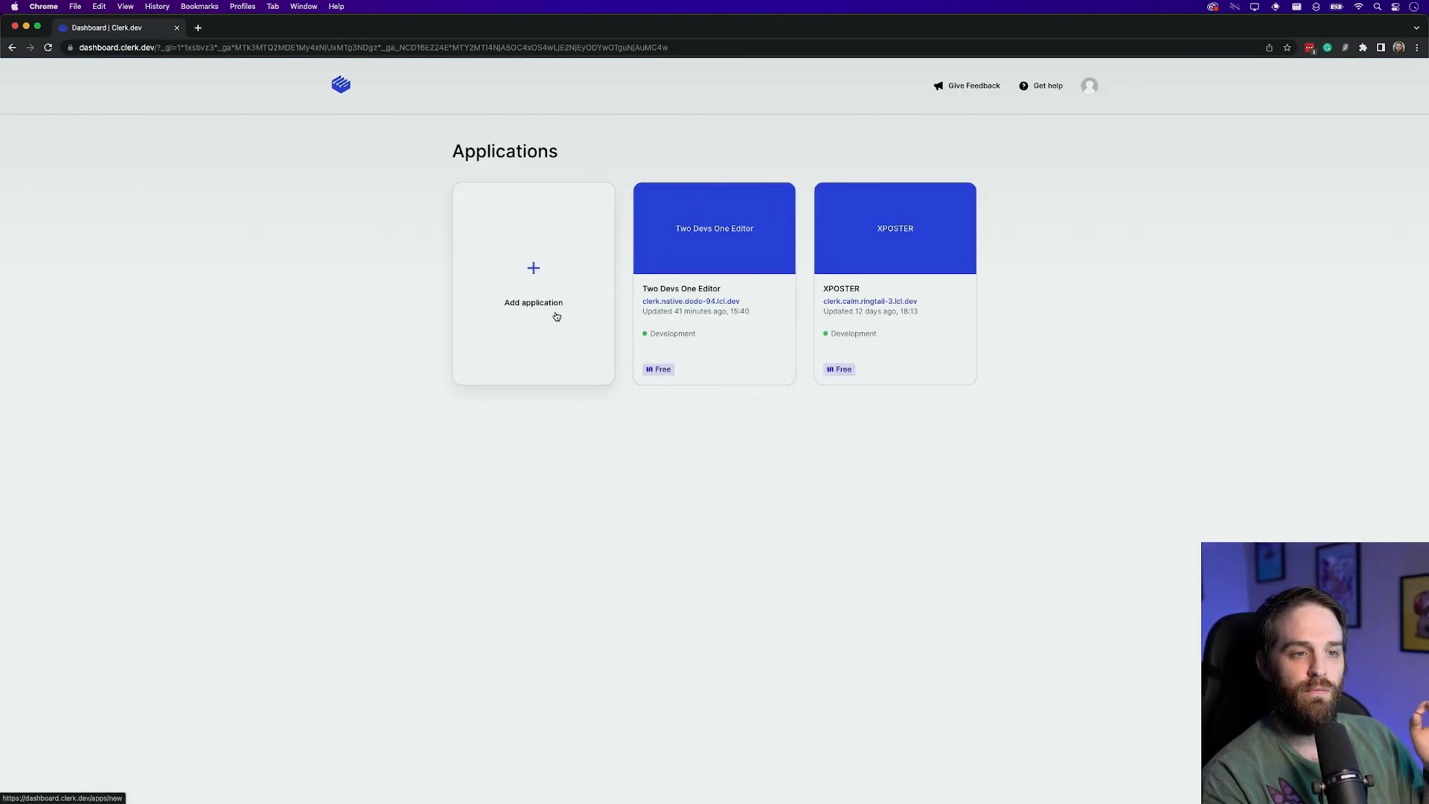
pyautogui.click(533, 283)
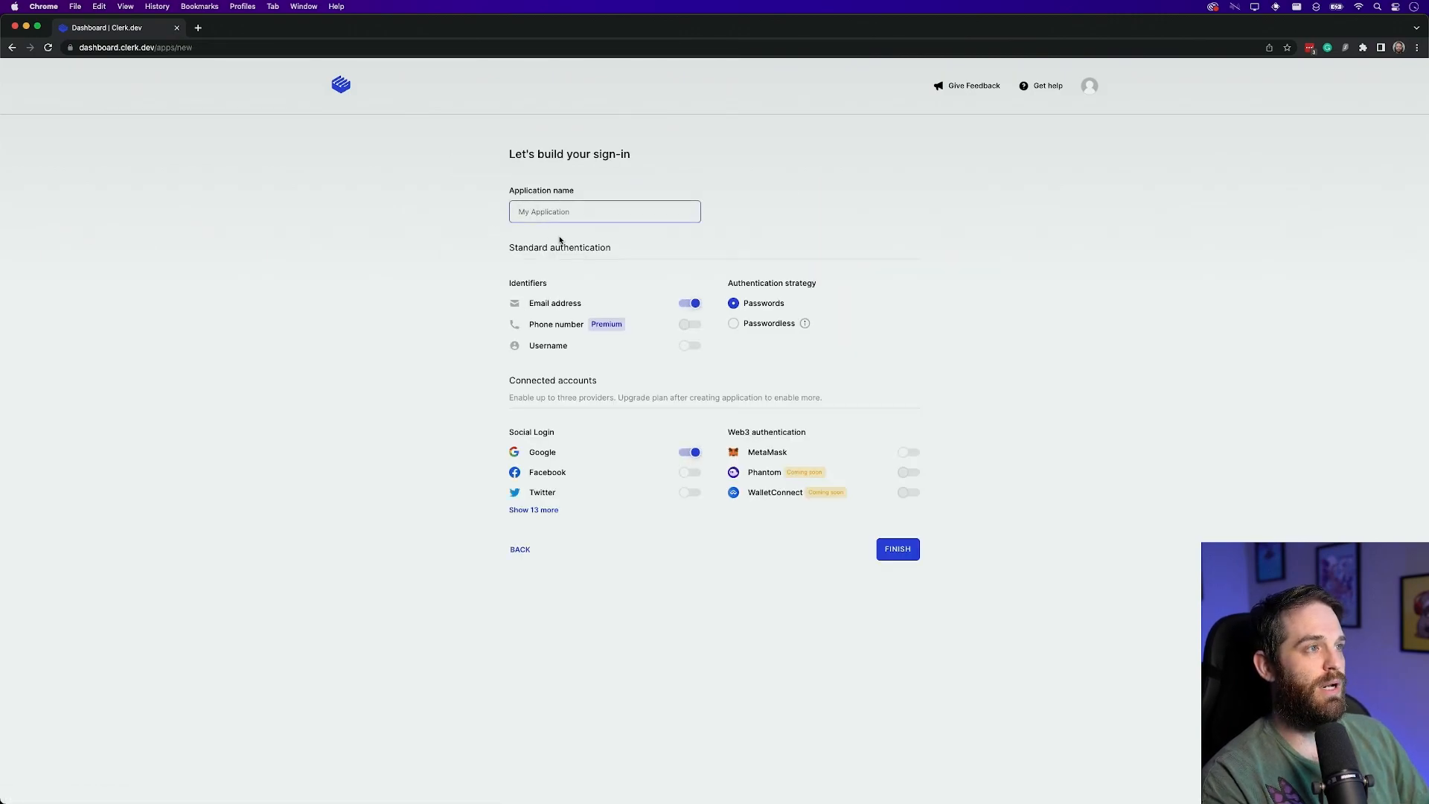
pyautogui.write('Clerk-in-minutes')
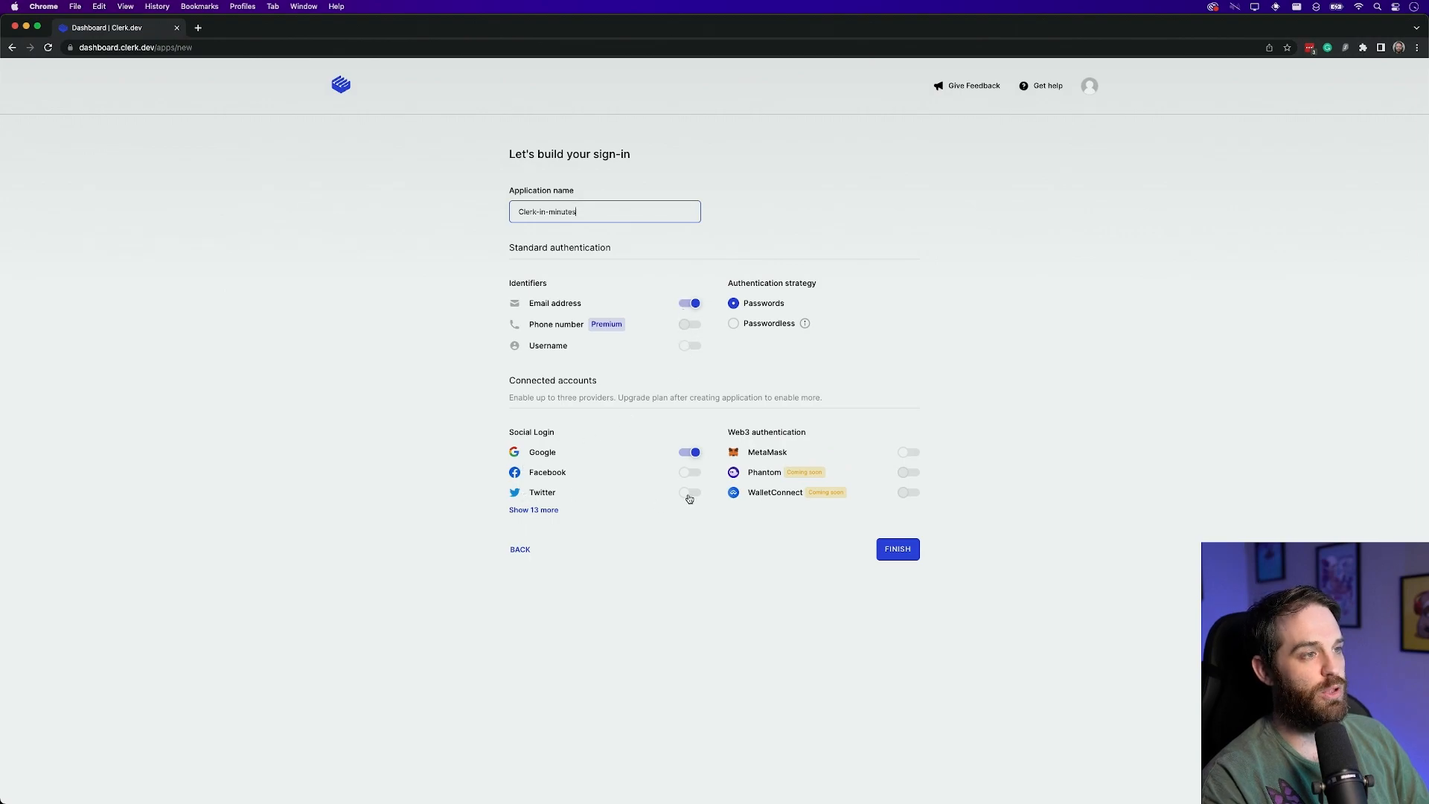
# Step: Enable Twitter sign-in, finish creating the application and view its API keys
pyautogui.click(690, 492)
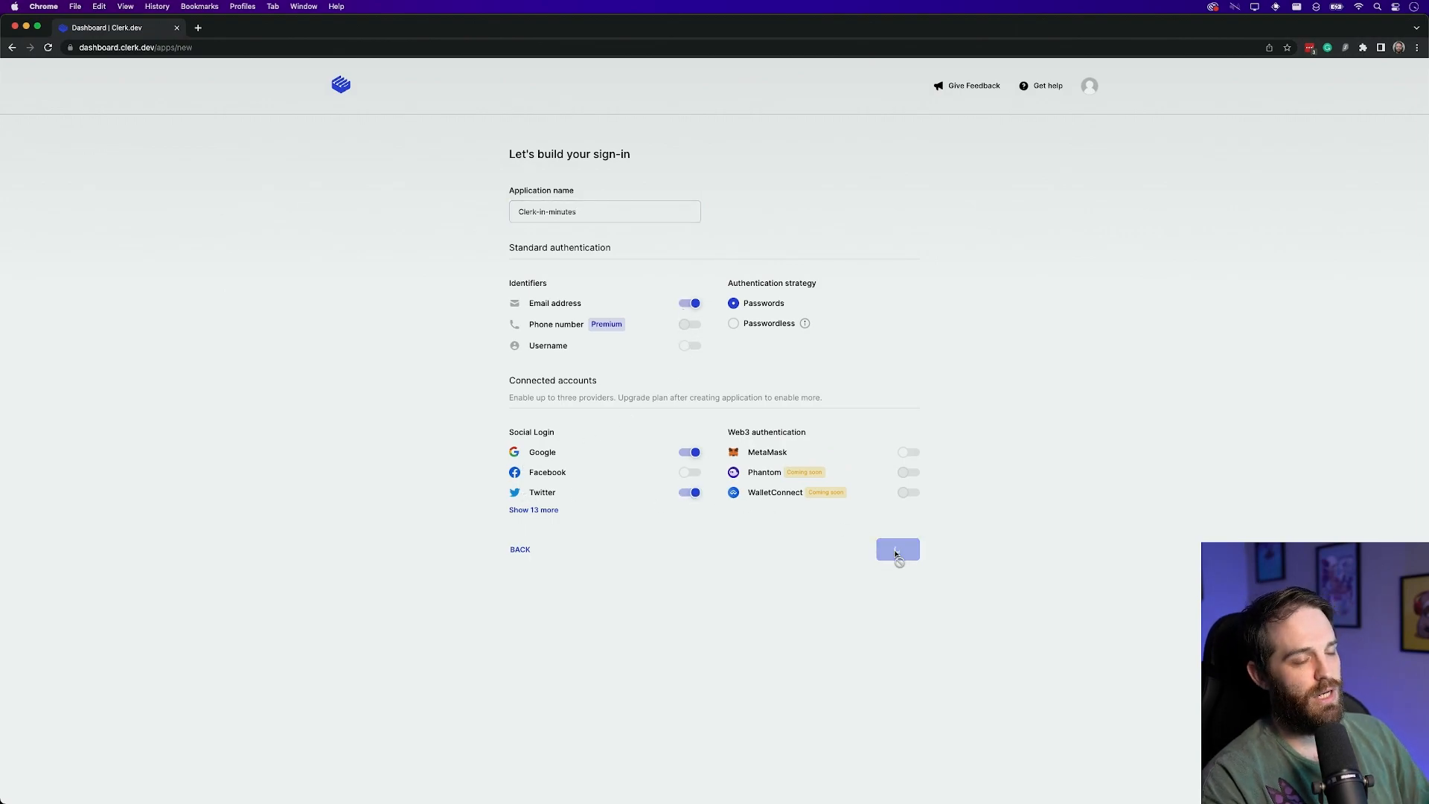
pyautogui.click(896, 549)
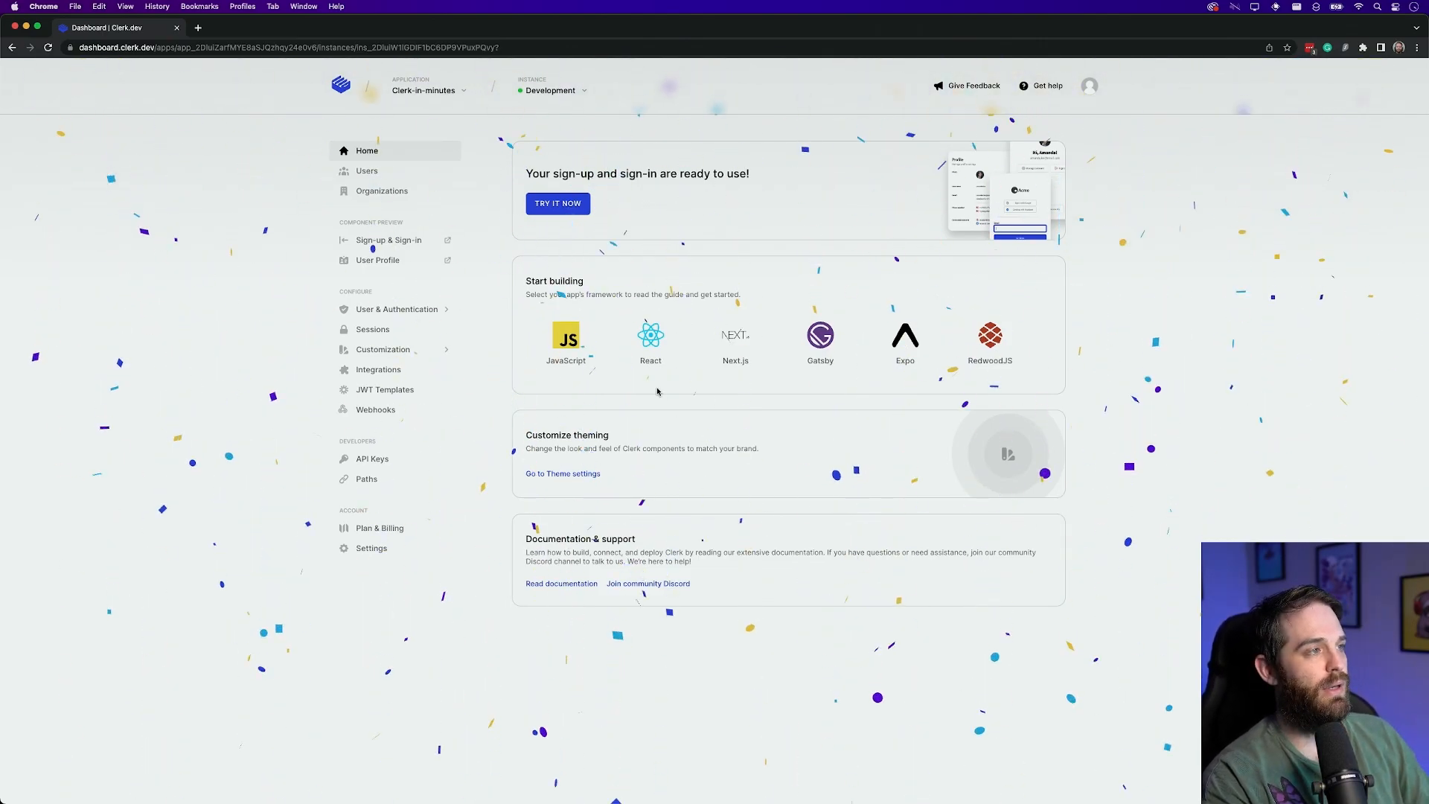
pyautogui.click(372, 459)
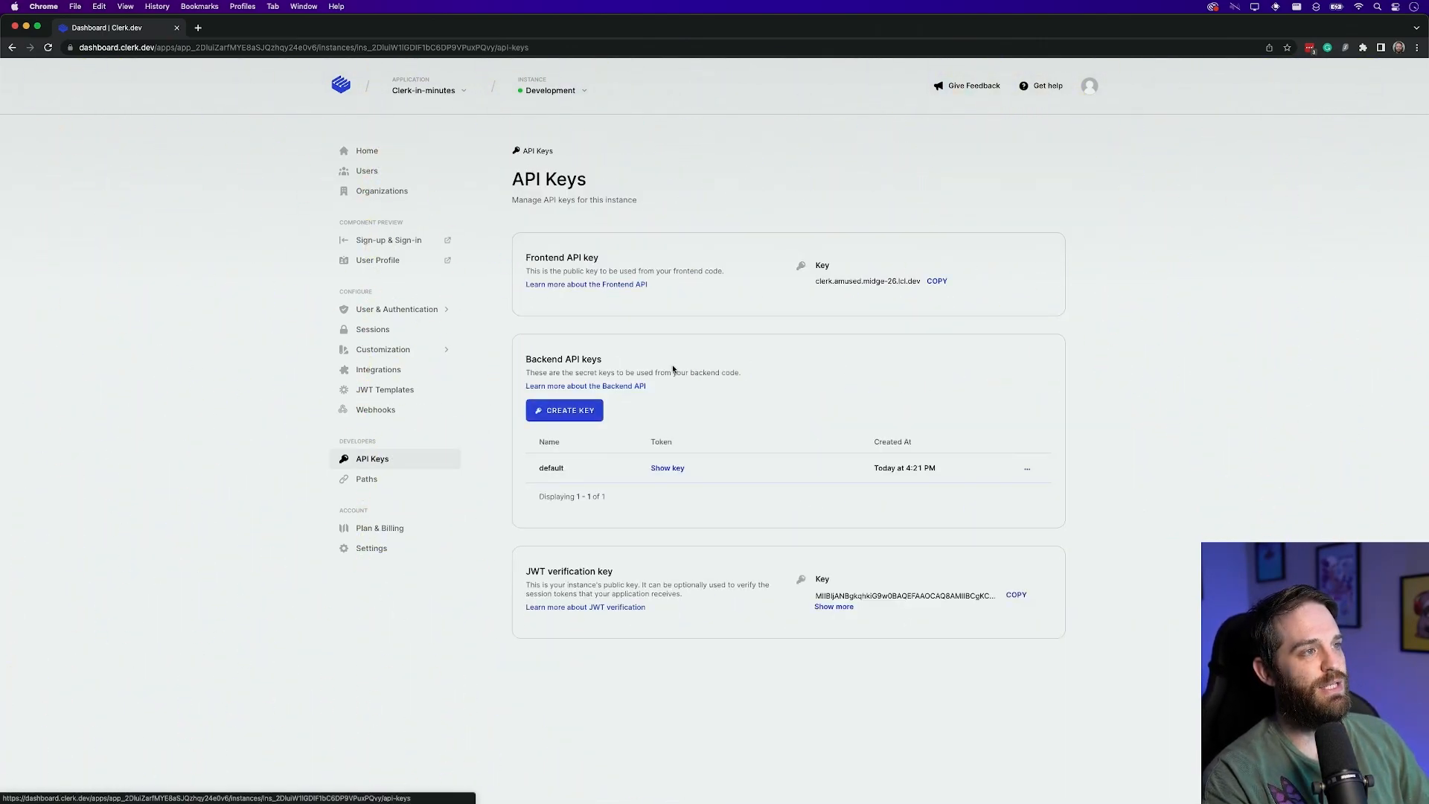
pyautogui.click(936, 282)
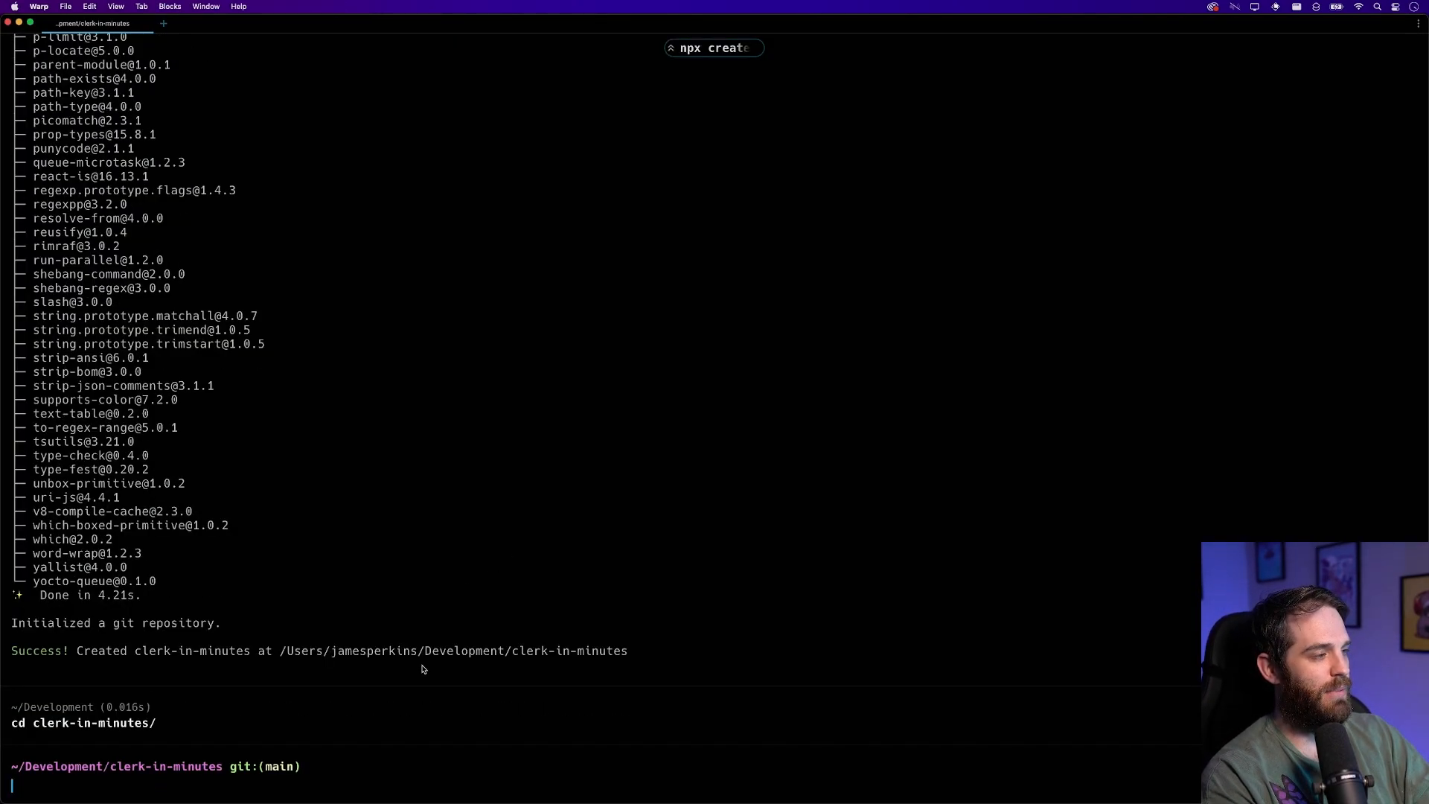
# Step: Install the Clerk package with yarn add, then launch the project in VS Code via code
pyautogui.write('yarn add @tanstack/react-query')
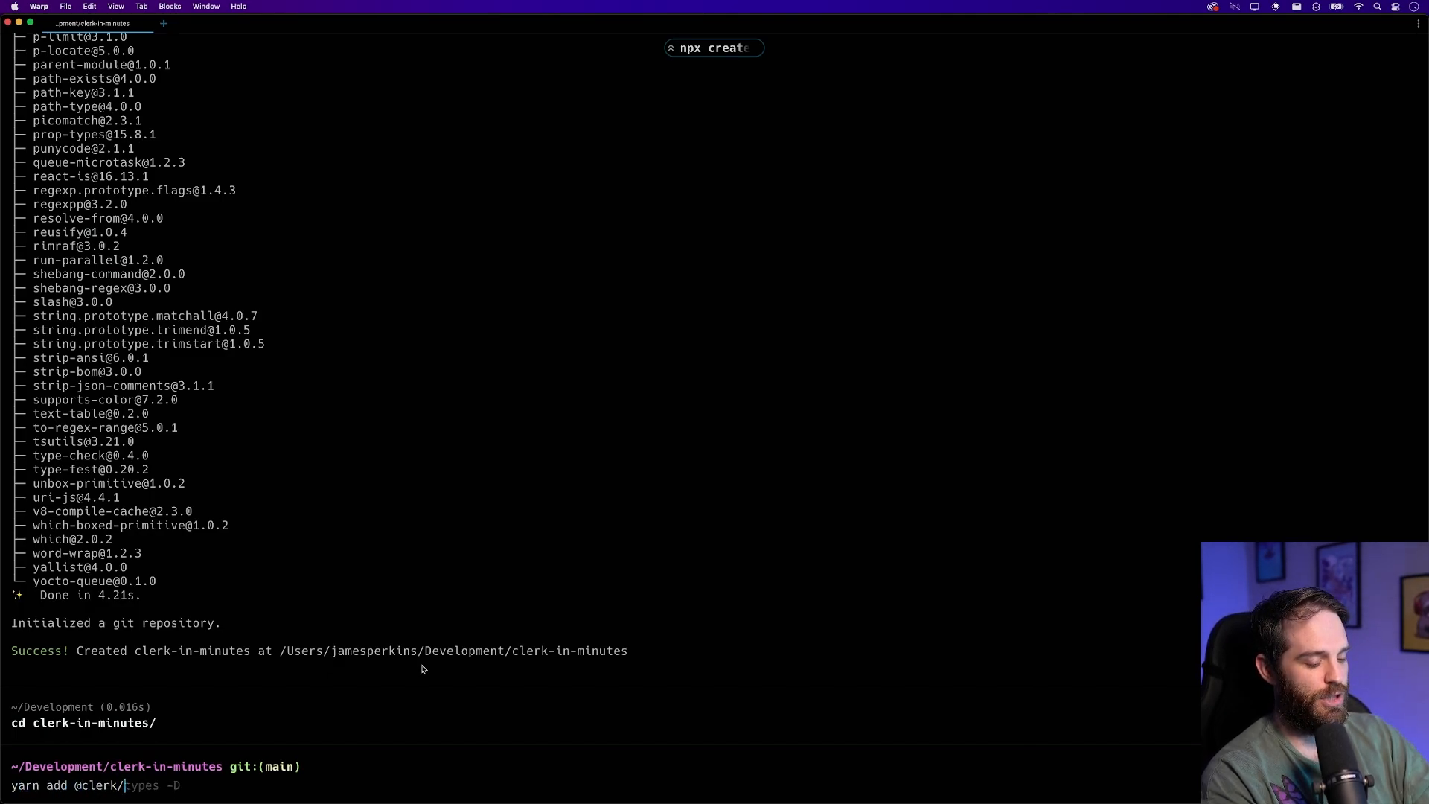
pyautogui.press('Enter')
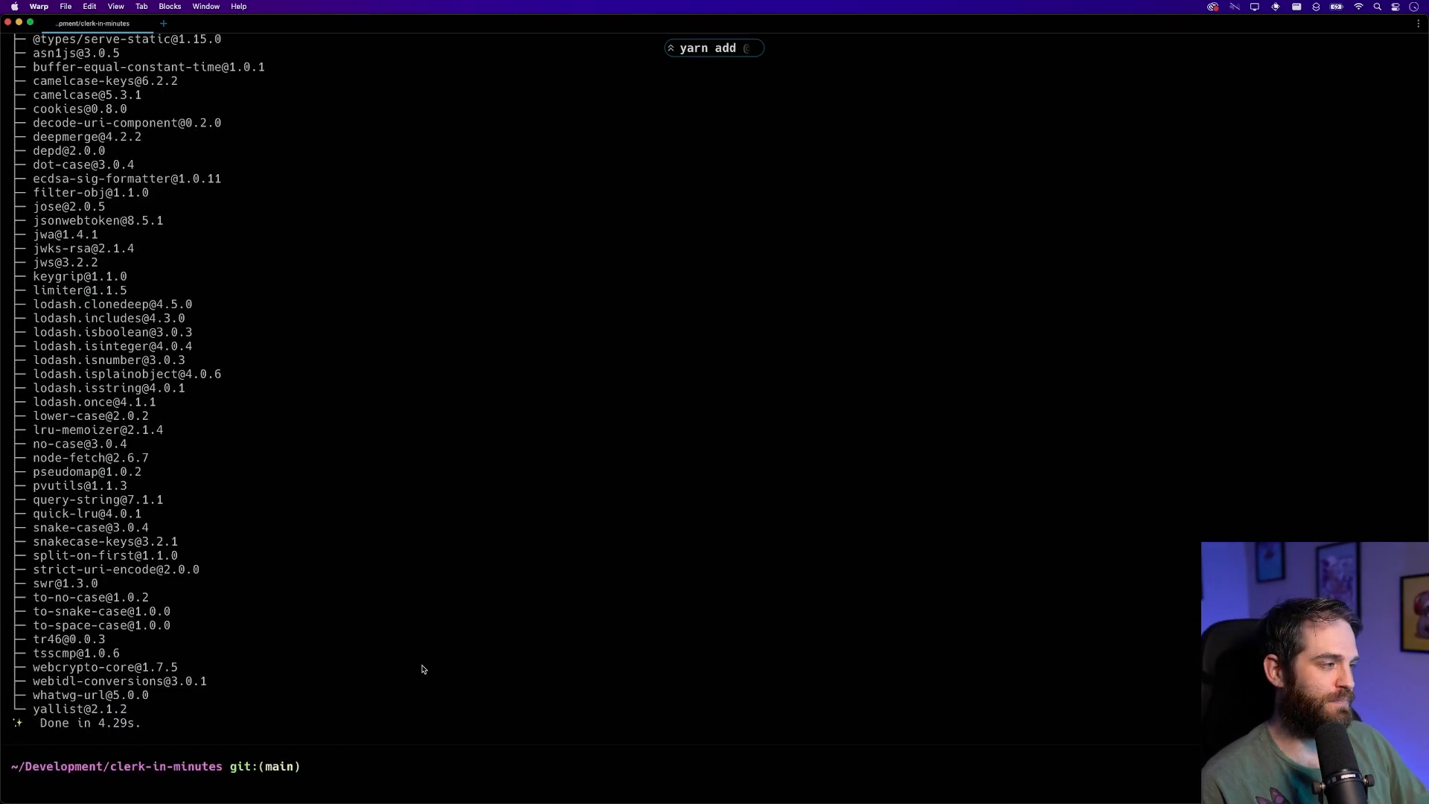
pyautogui.write('code . --extensions-dir ~/code_profiles/coding/exts --user-data-dir ~/code_profiles/coding/data')
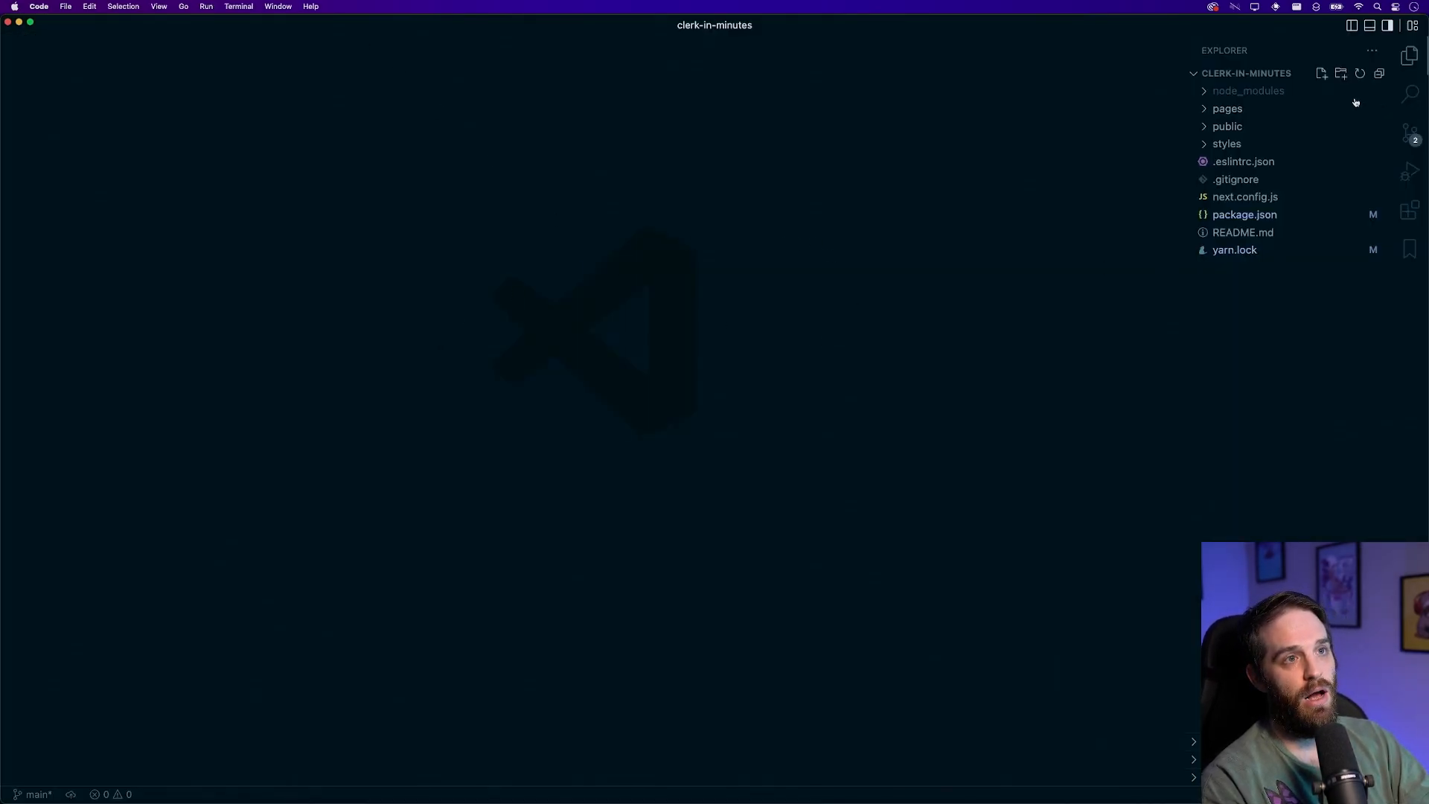
pyautogui.click(1228, 109)
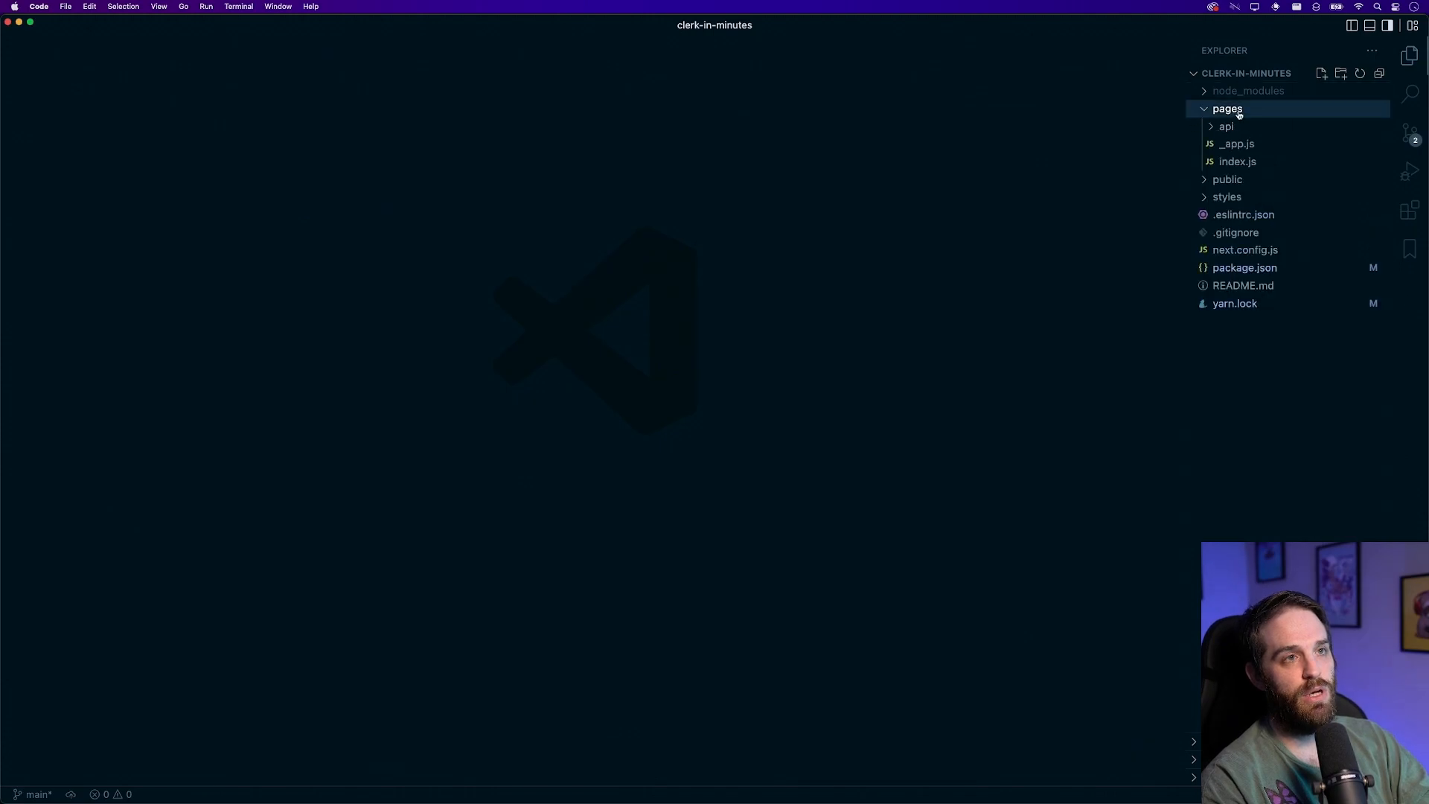
pyautogui.click(1236, 143)
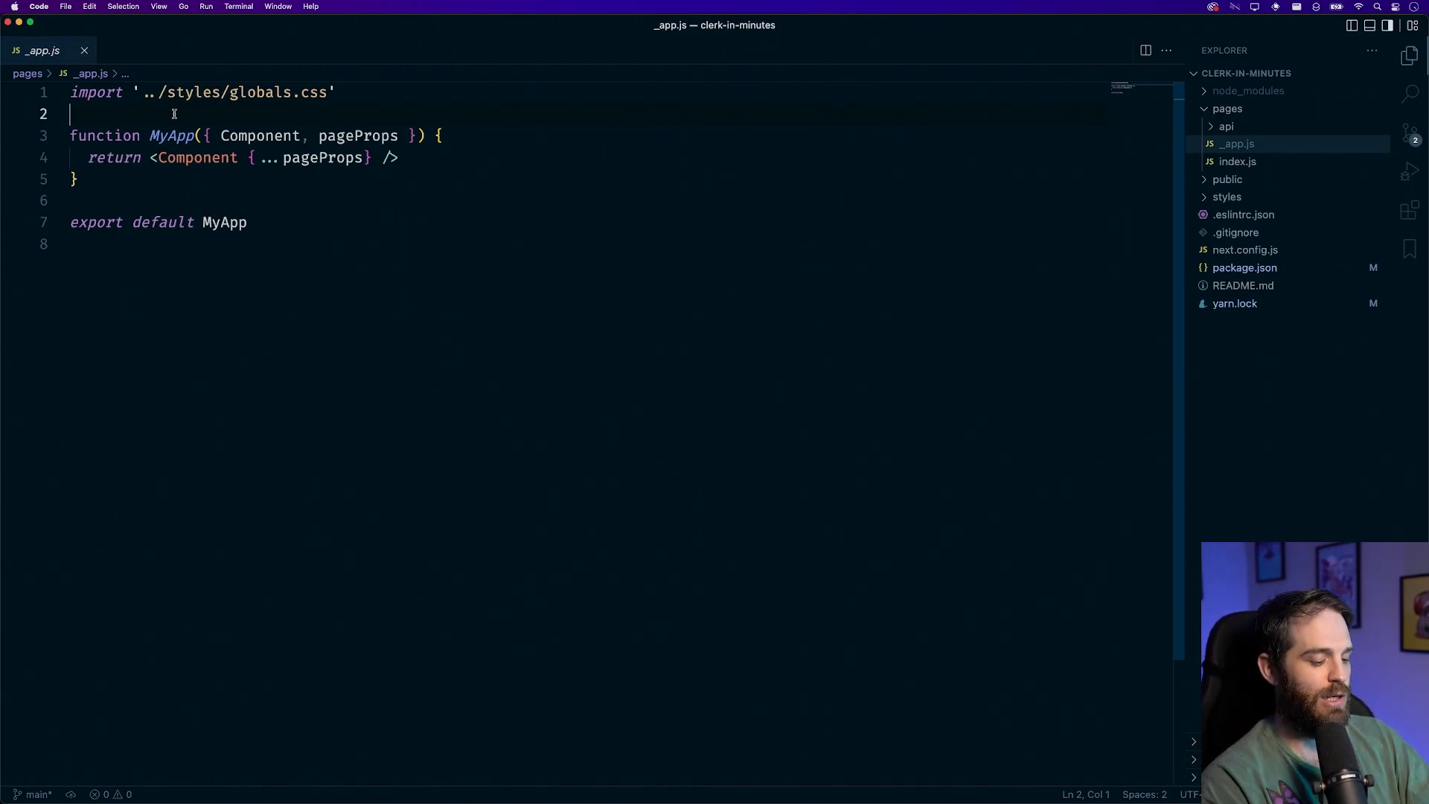
pyautogui.write('import')
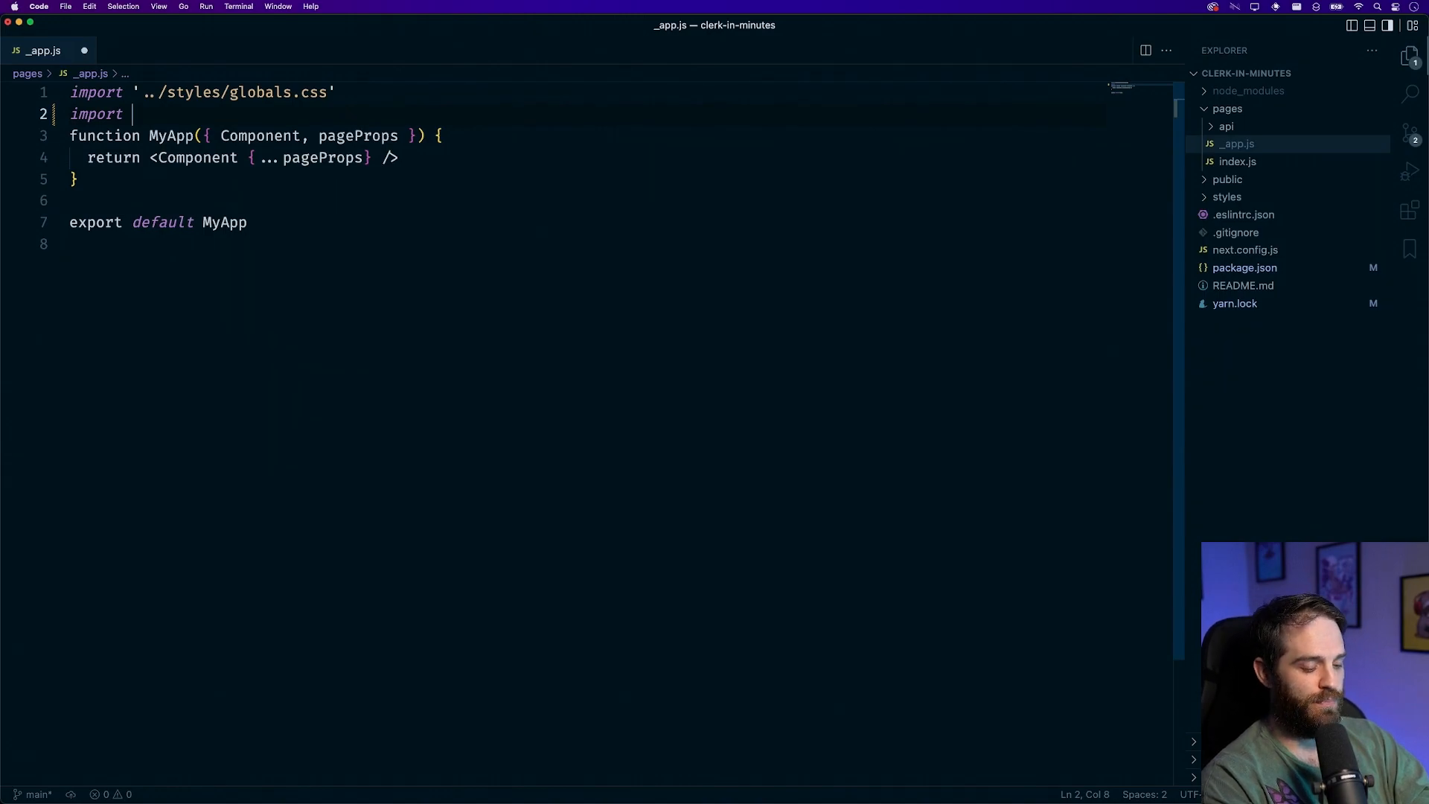
pyautogui.write('{ClerkProvider}')
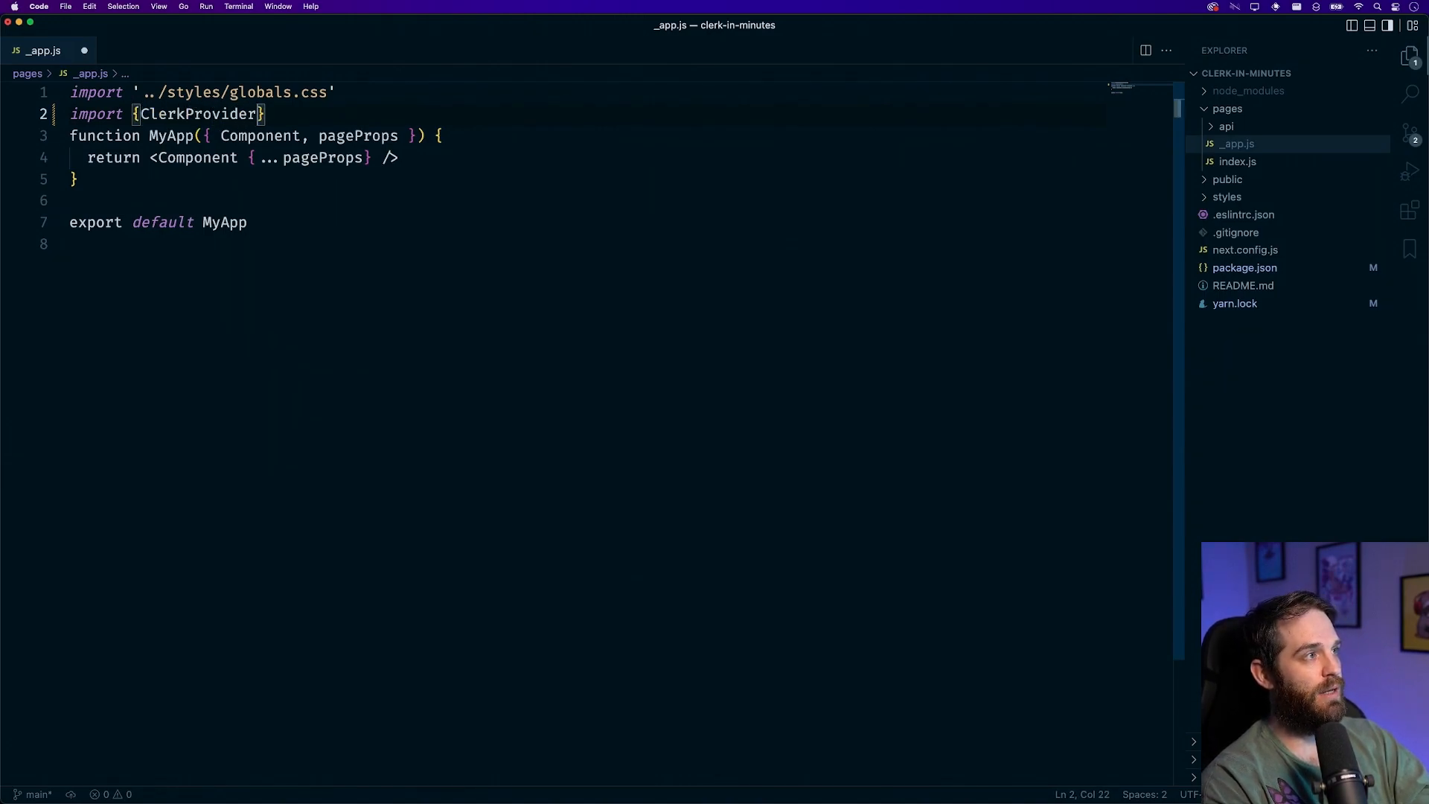
pyautogui.write('from @')
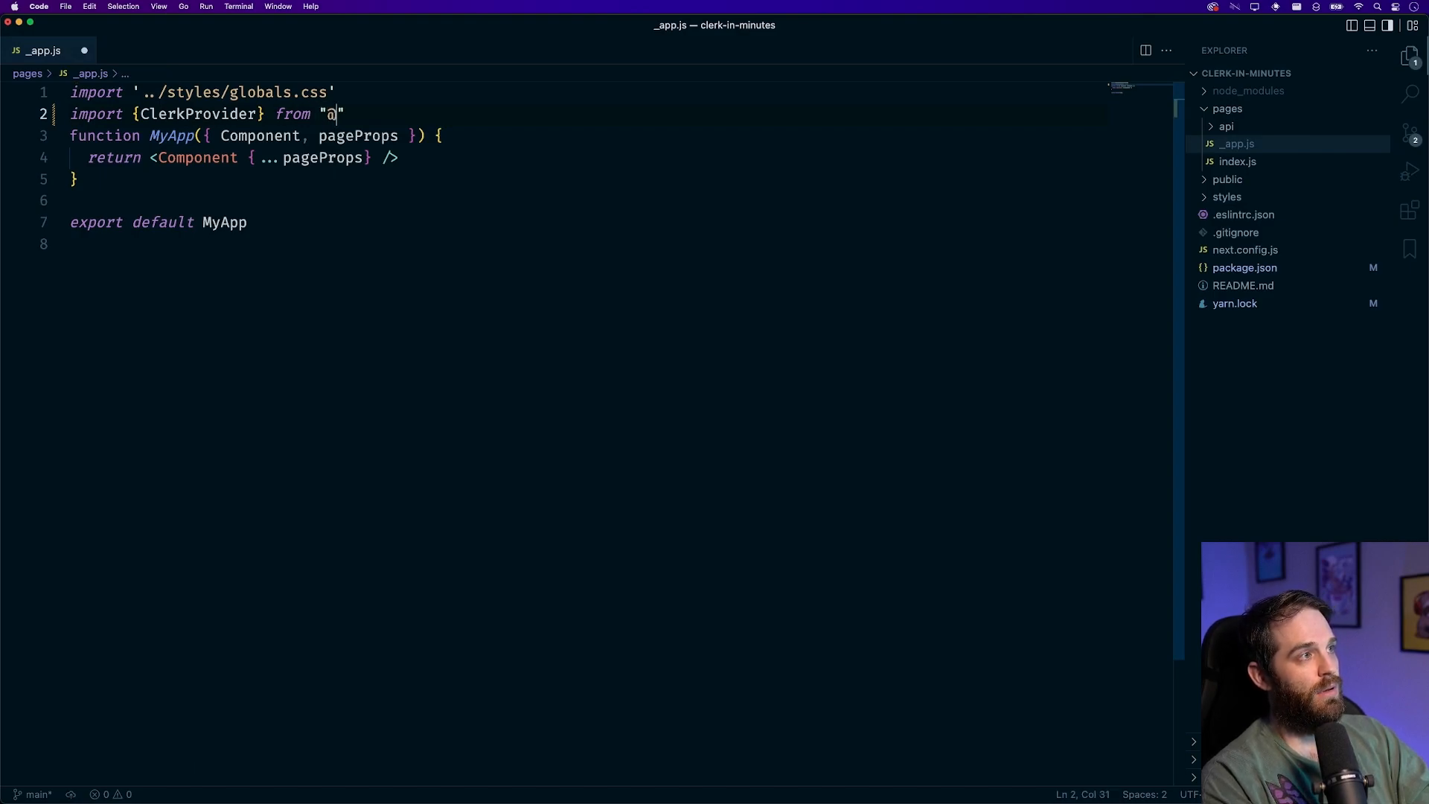
pyautogui.write('clerk/nextjs')
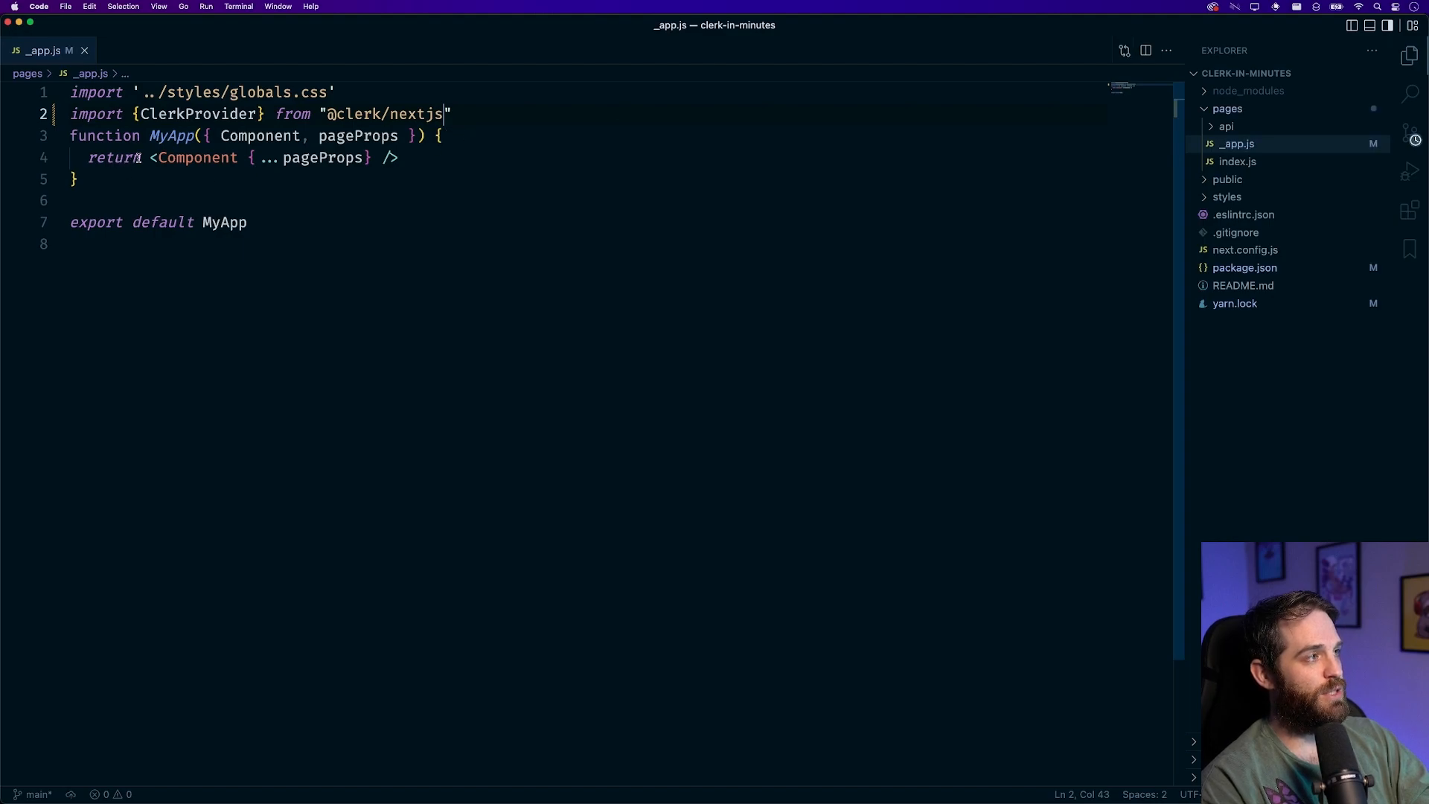
# Step: Wrap <Component {...pageProps} /> in <ClerkProvider> tags
pyautogui.press('Enter')
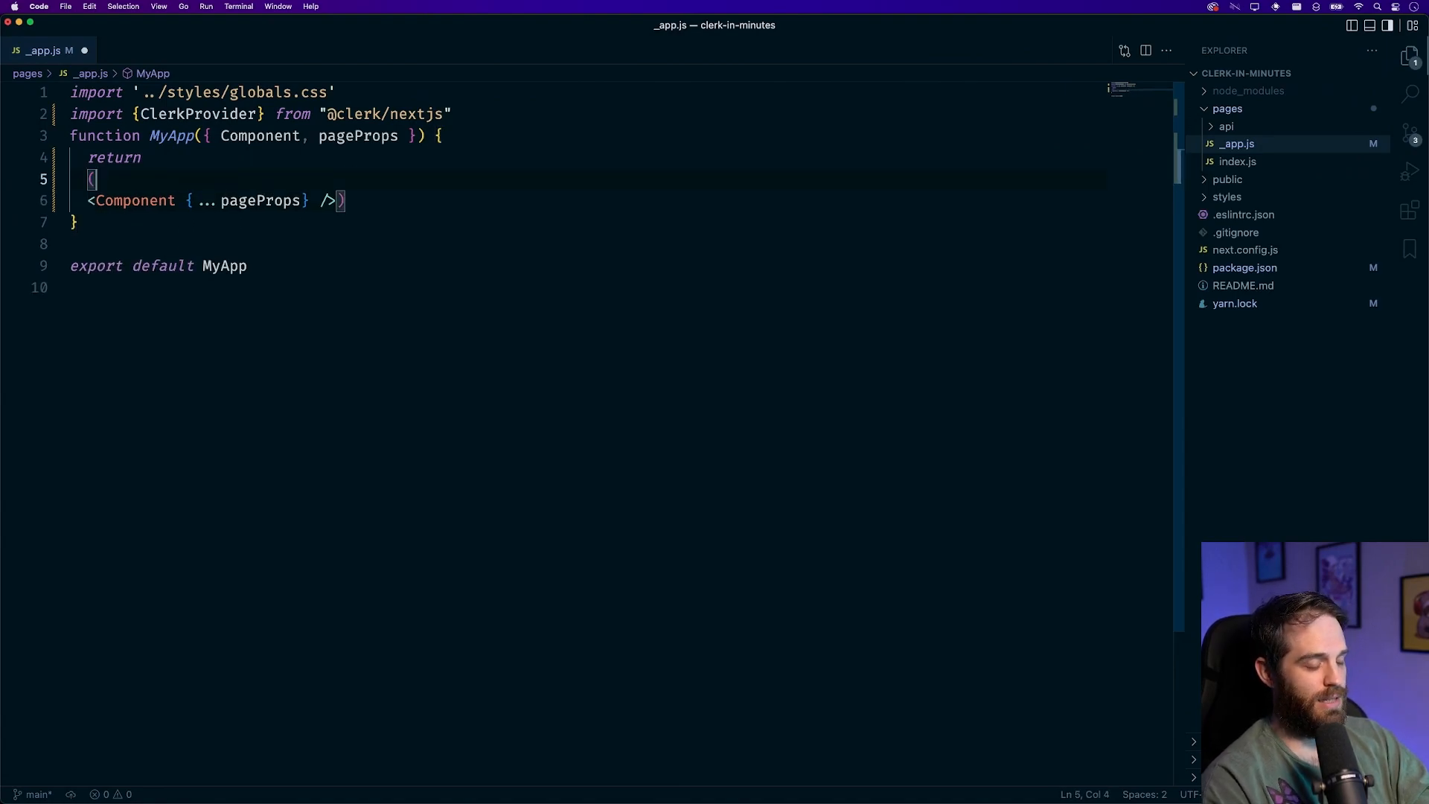
pyautogui.write('<ClerkProvid')
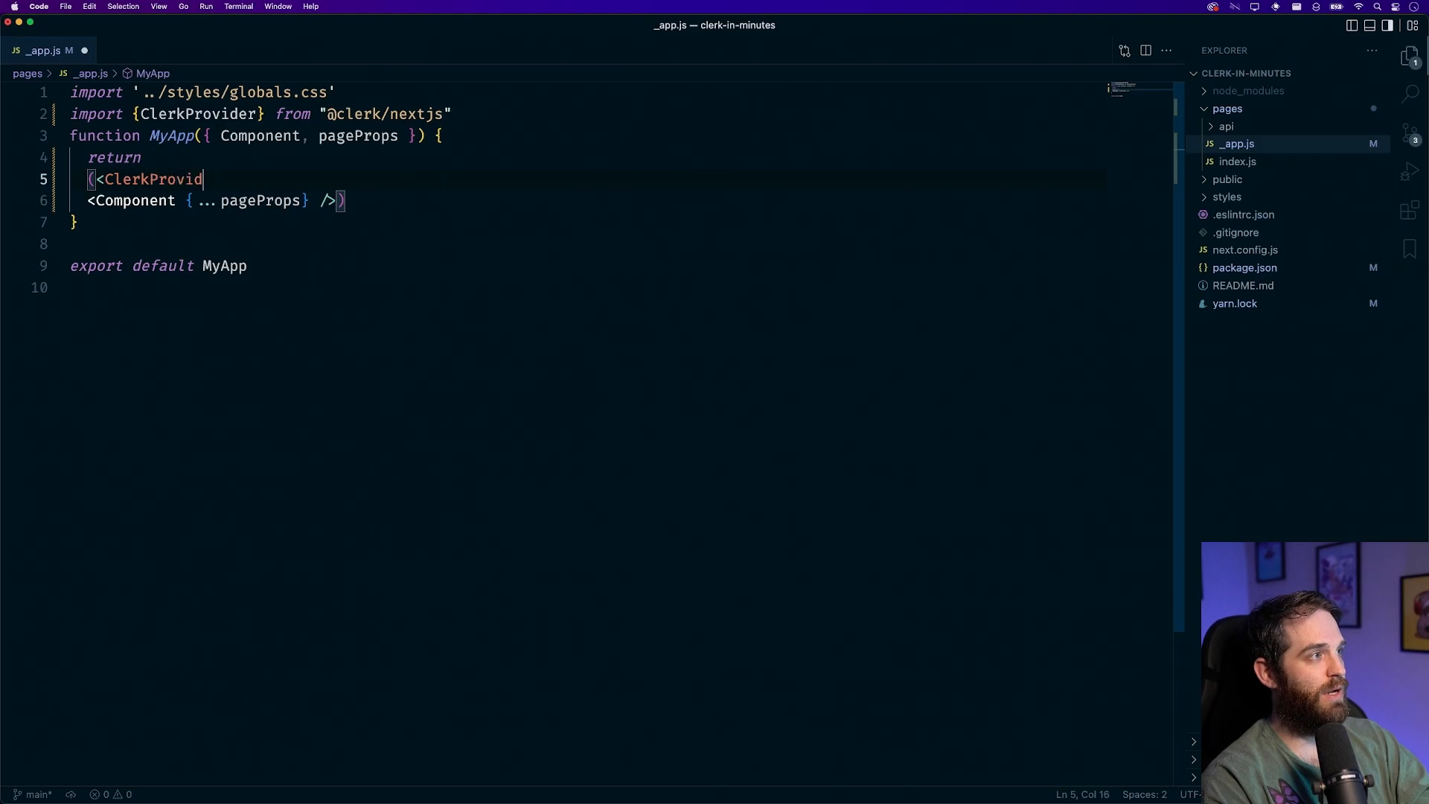
pyautogui.write('er>')
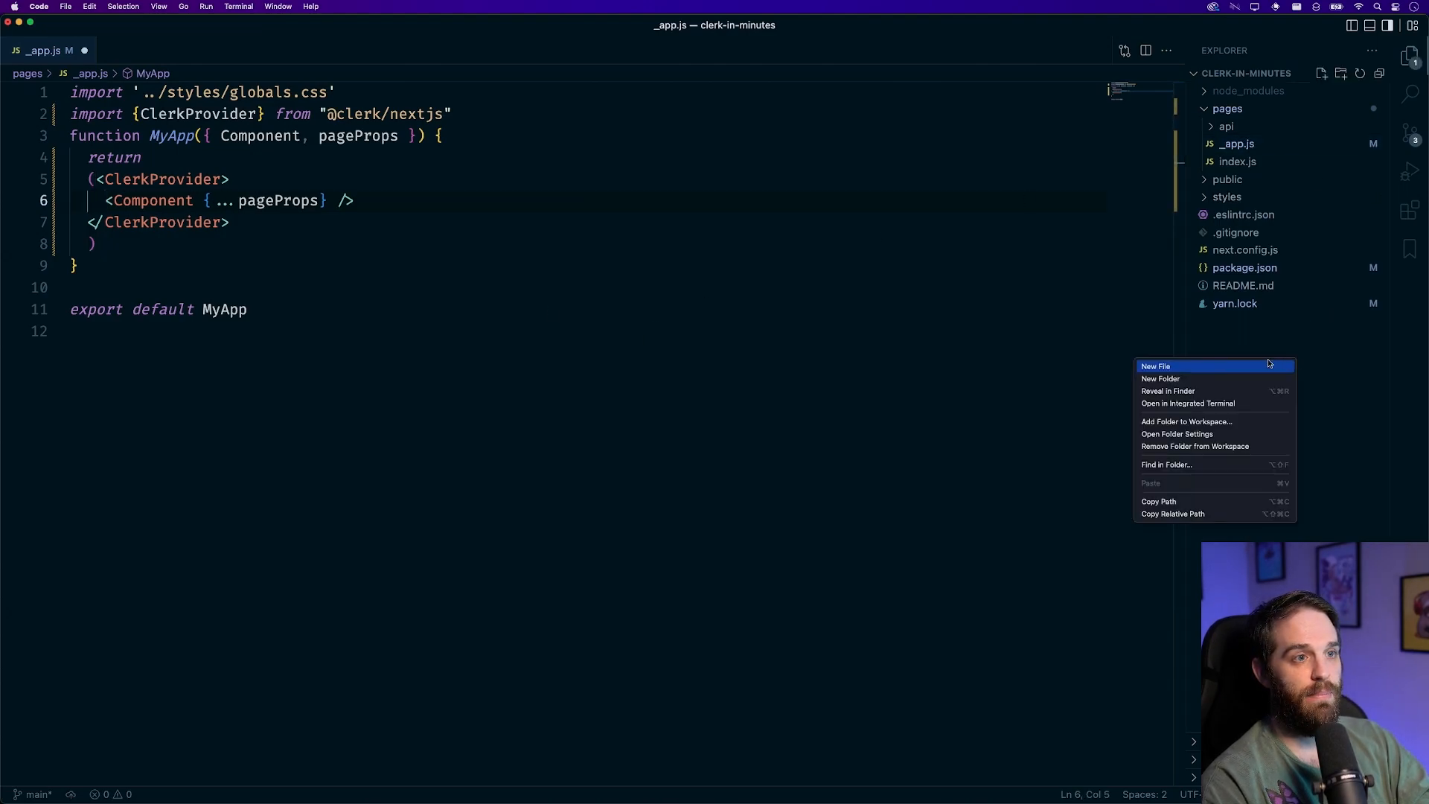
# Step: Create .env.local defining NEXT_PUBLIC_CLERK_FRONTEND_API=clerk.amused.midge-26.lcl.dev
pyautogui.click(1155, 366)
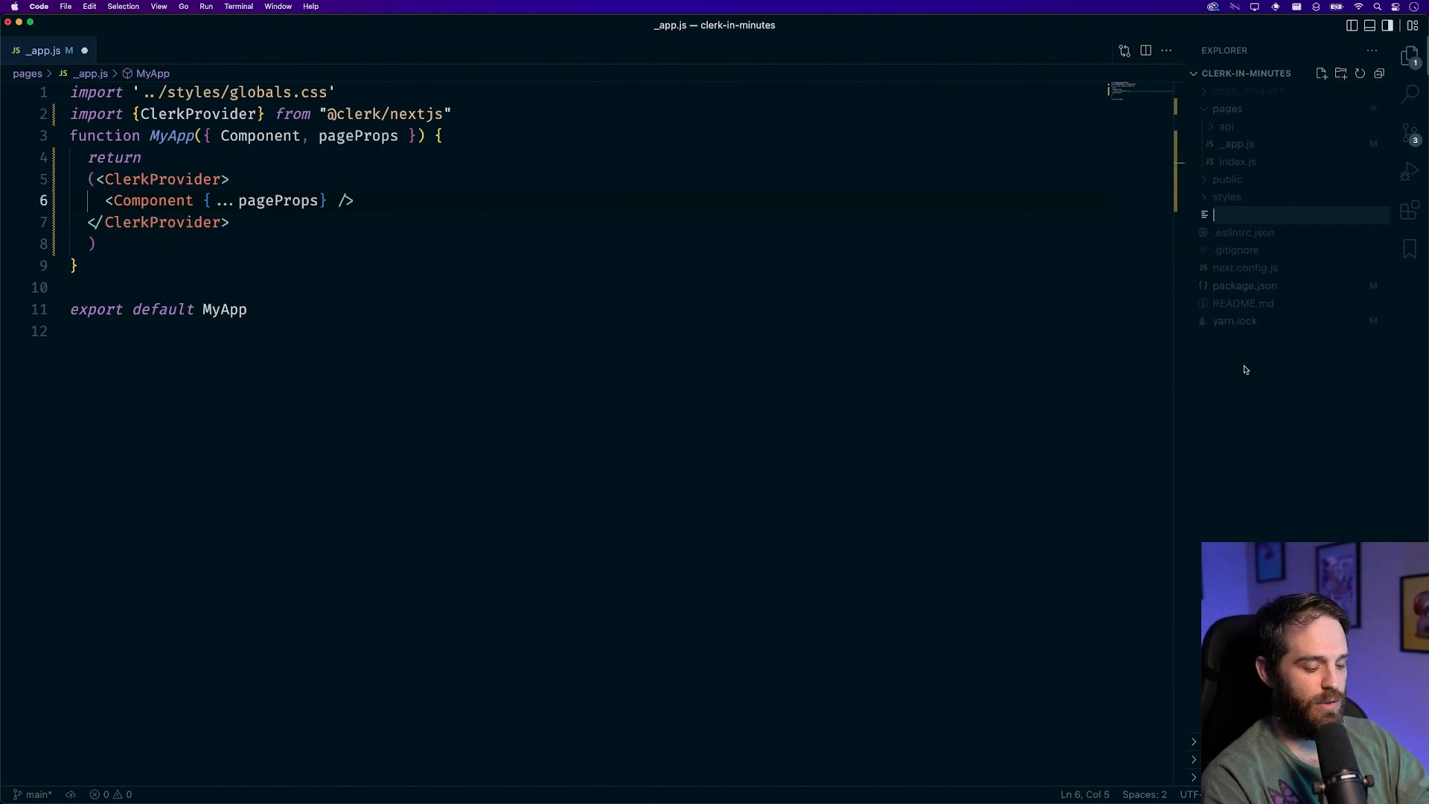
pyautogui.write('.env.local')
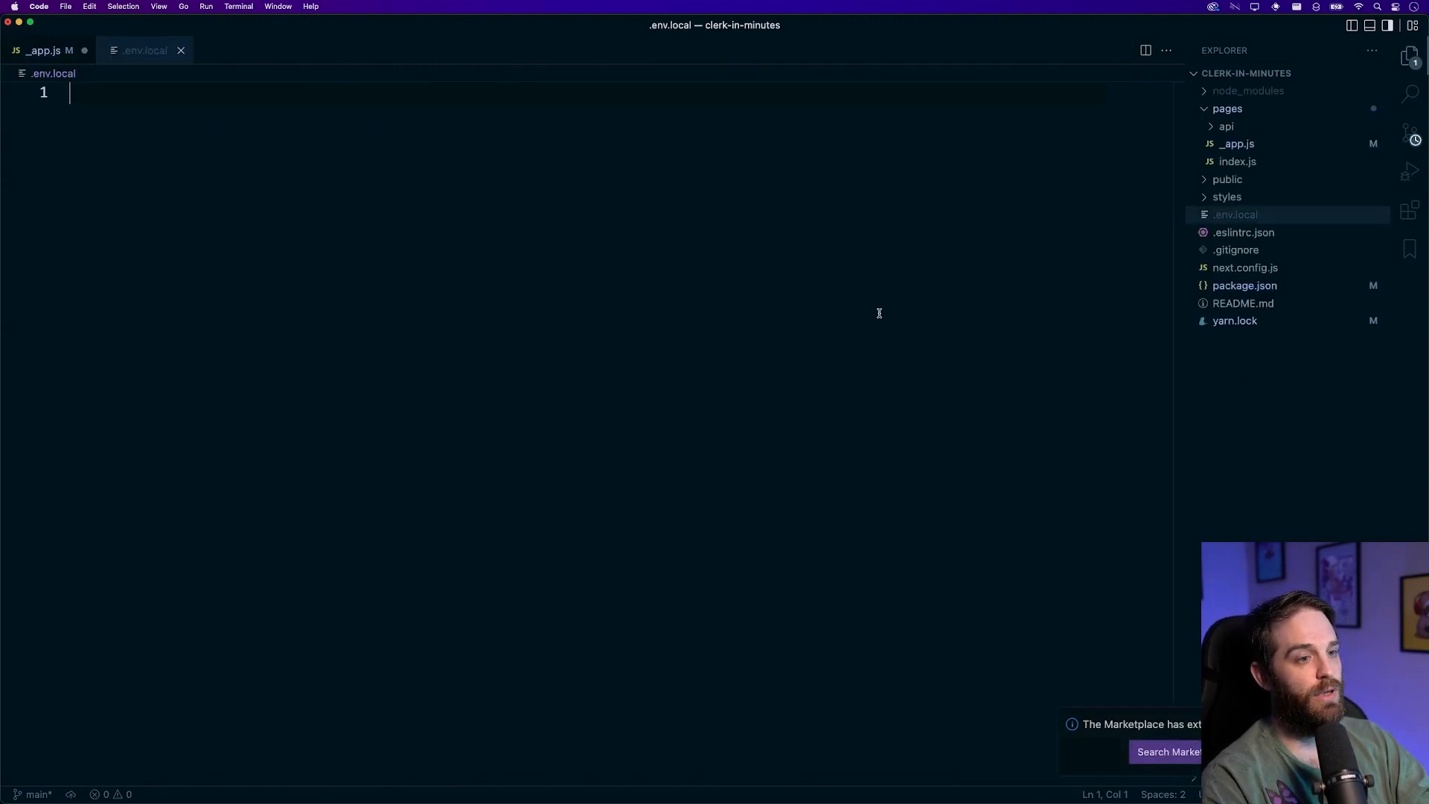
pyautogui.write('NEXT_')
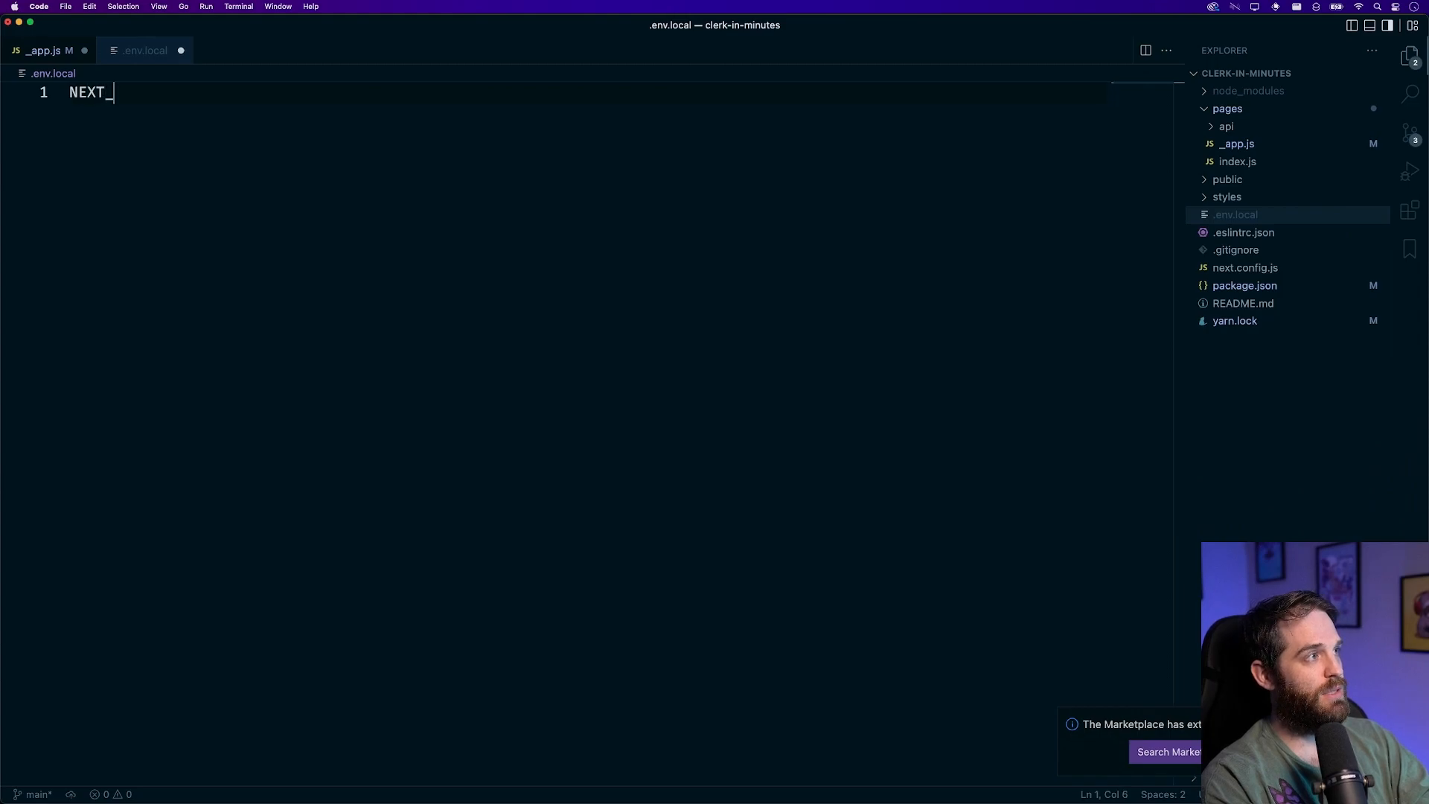
pyautogui.write('PUBL')
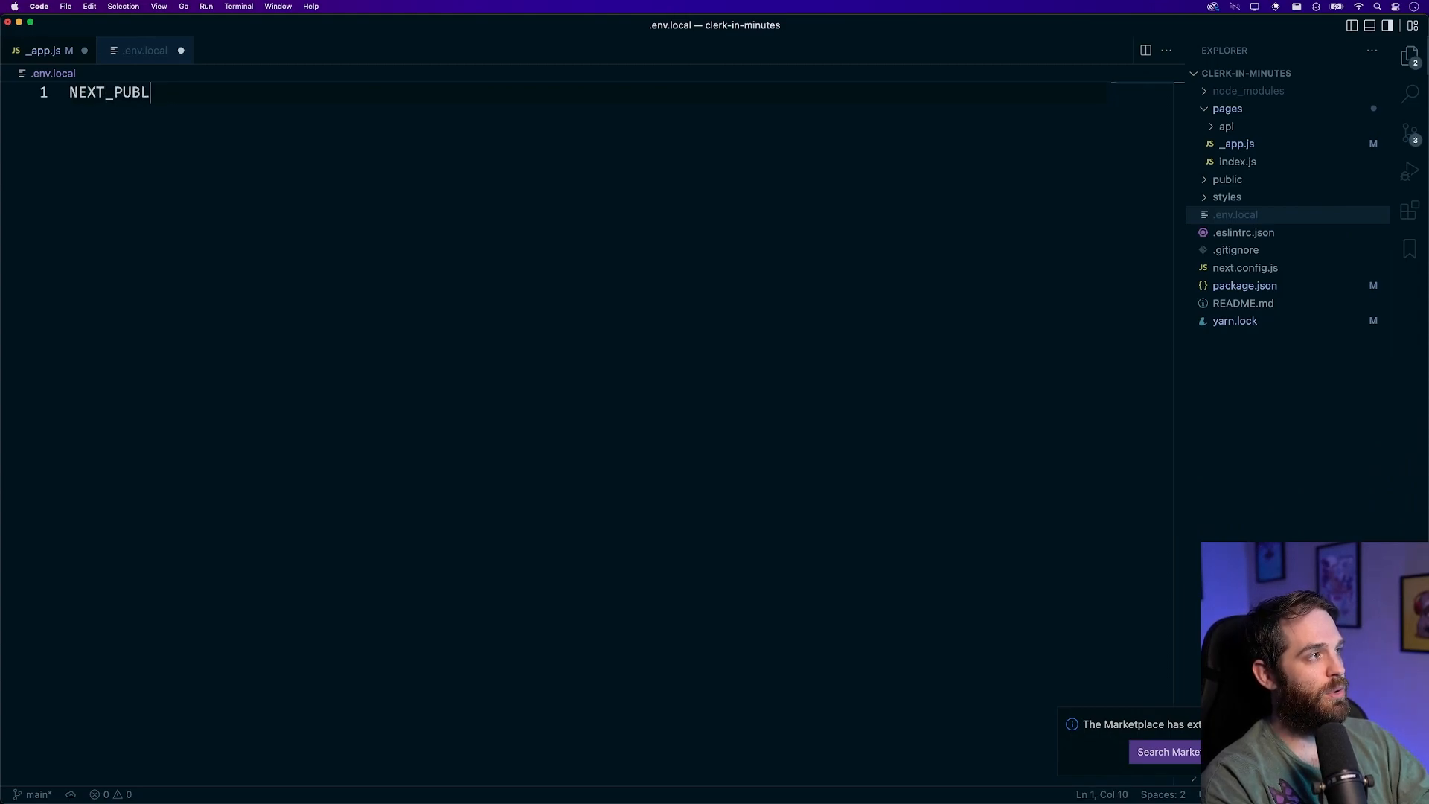
pyautogui.write('IC_CLERK')
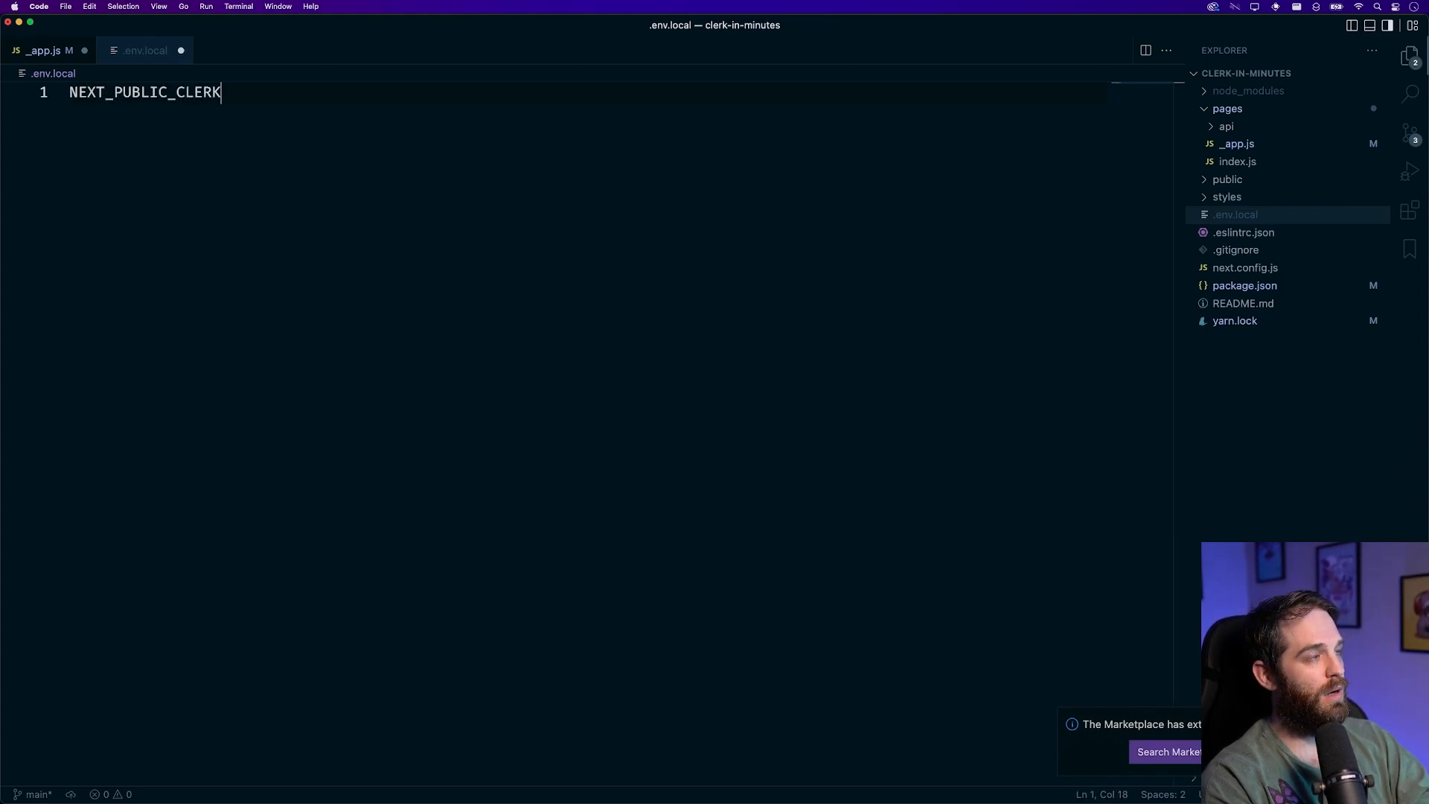
pyautogui.write('_FRONT')
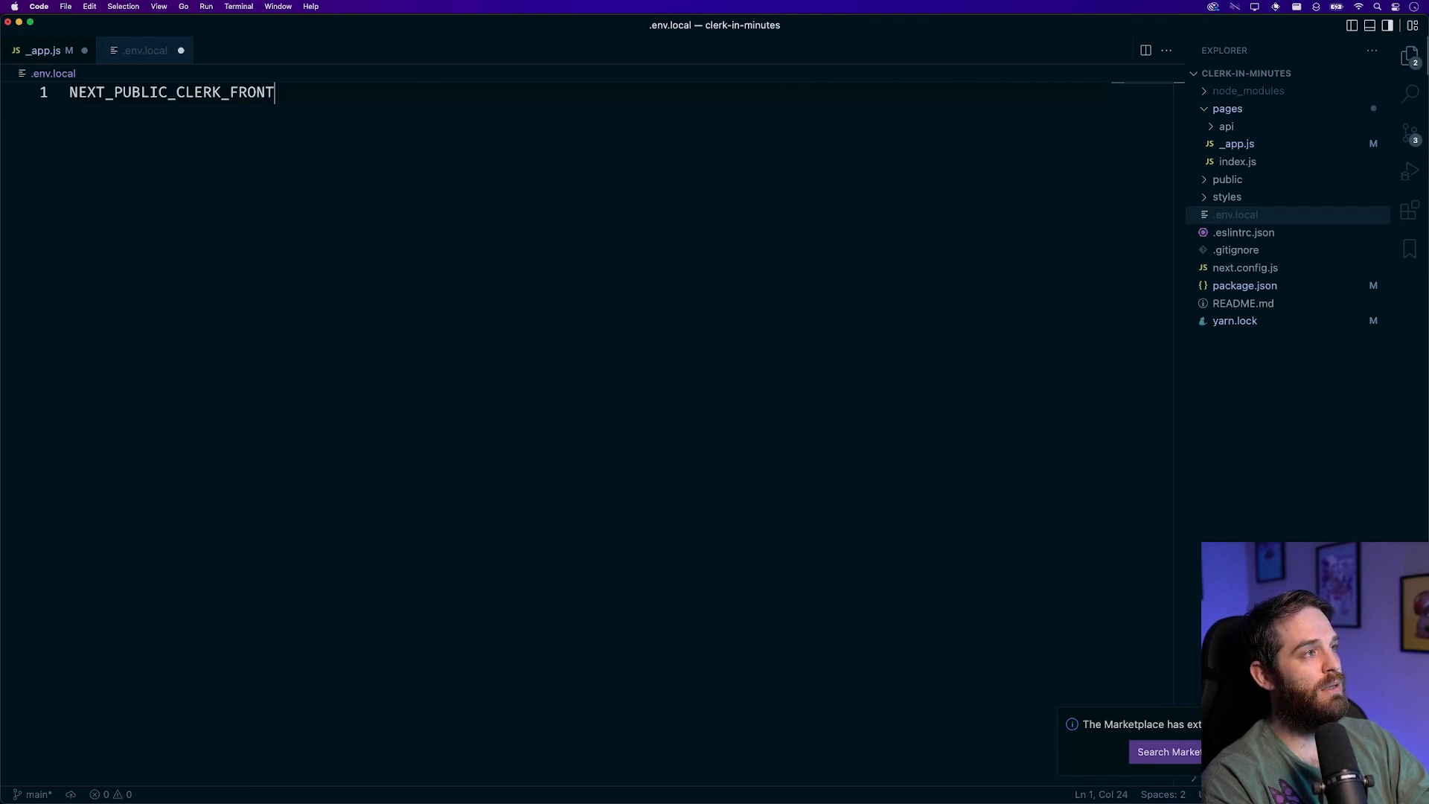
pyautogui.write('END_API=clerk.amused.midge-26.lcl.dev')
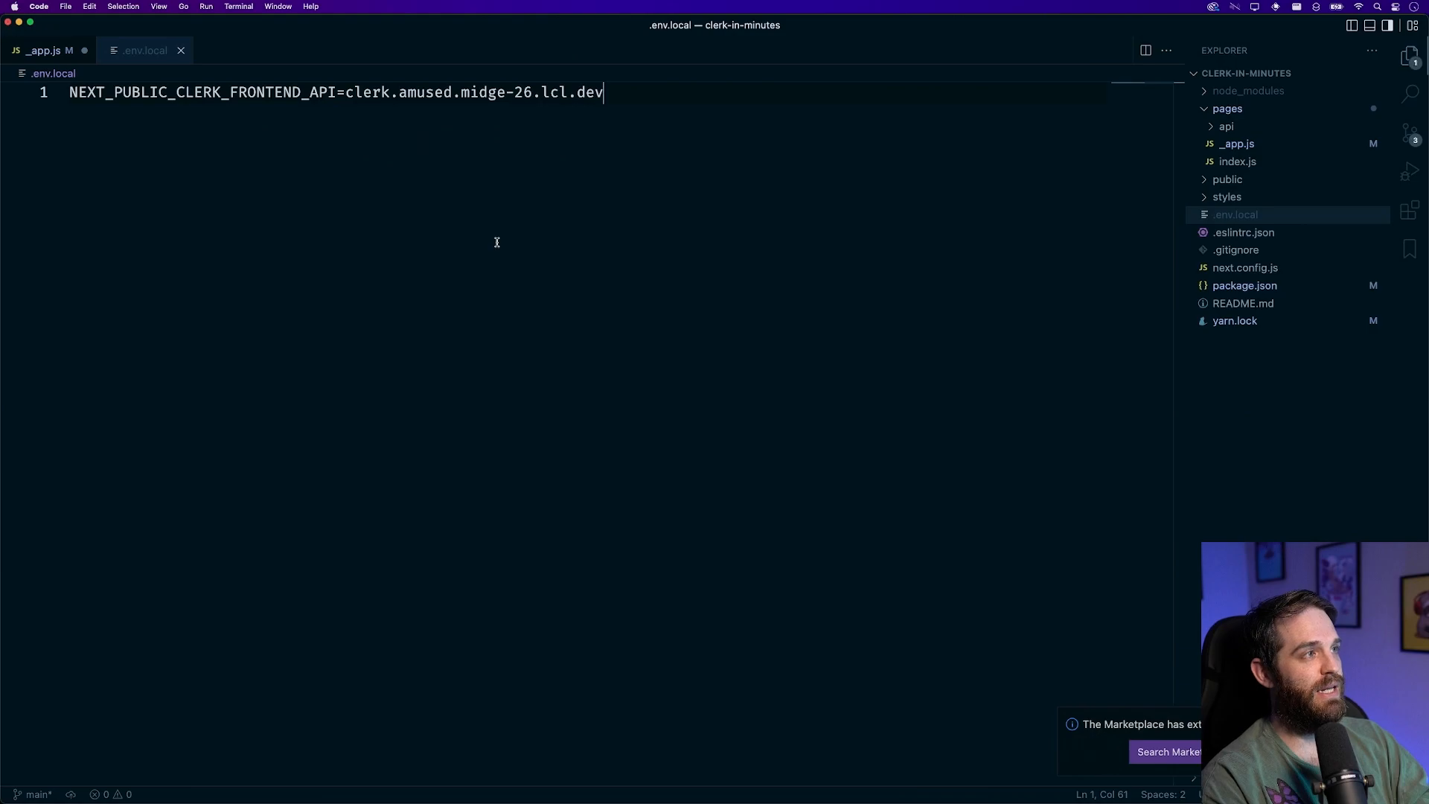
pyautogui.moveTo(159, 131)
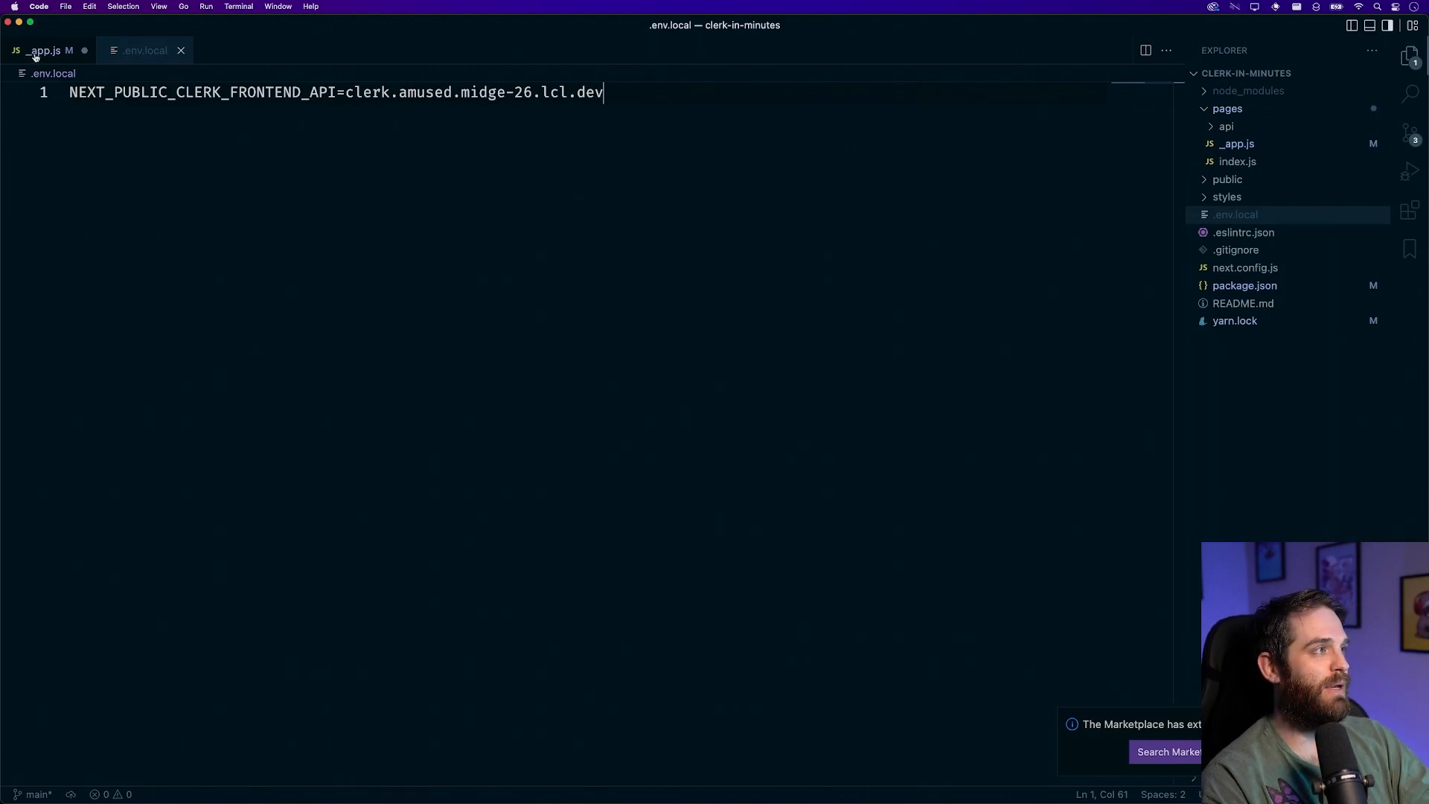
# Step: Return to the _app.js editor tab with its ClerkProvider wrapper
pyautogui.click(43, 50)
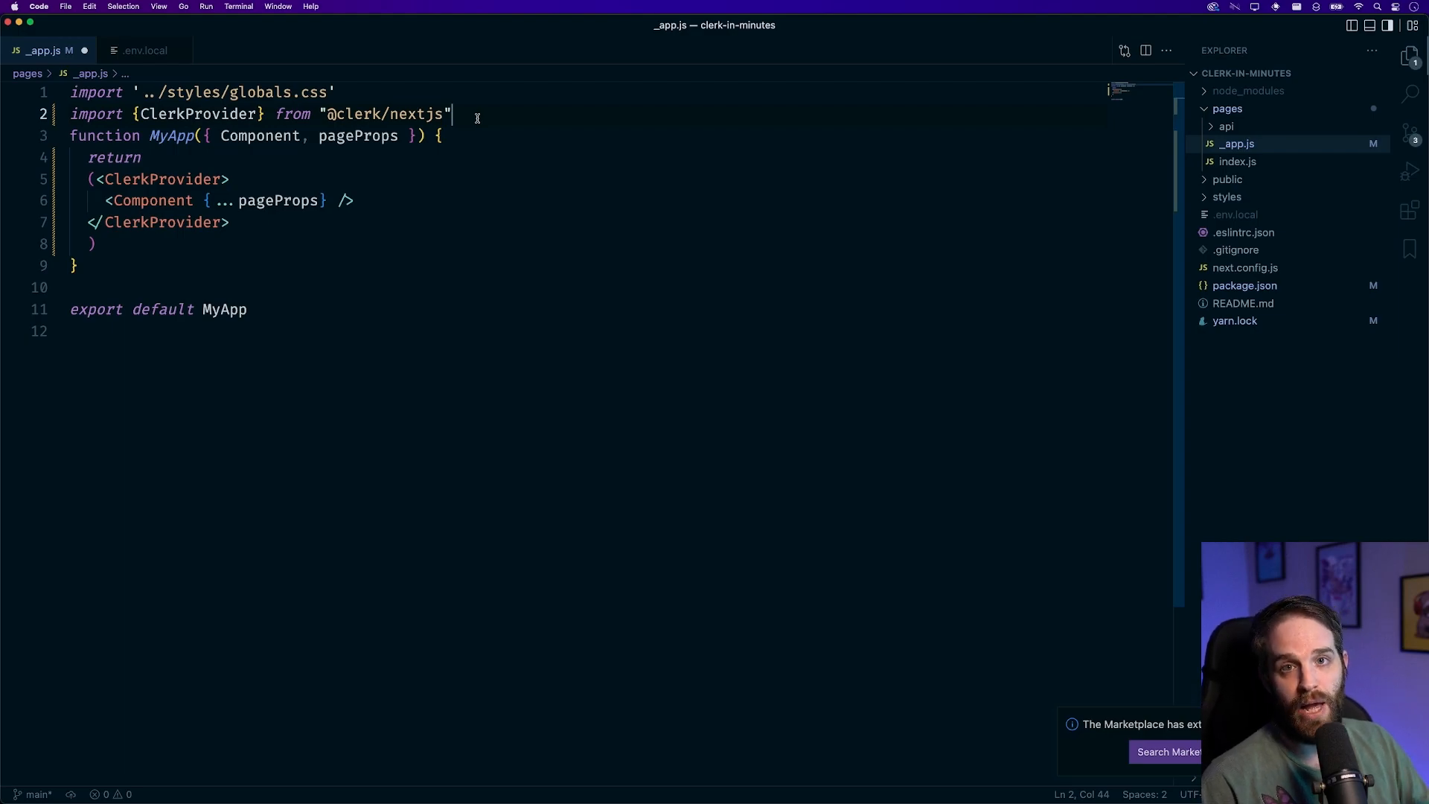
pyautogui.moveTo(280, 164)
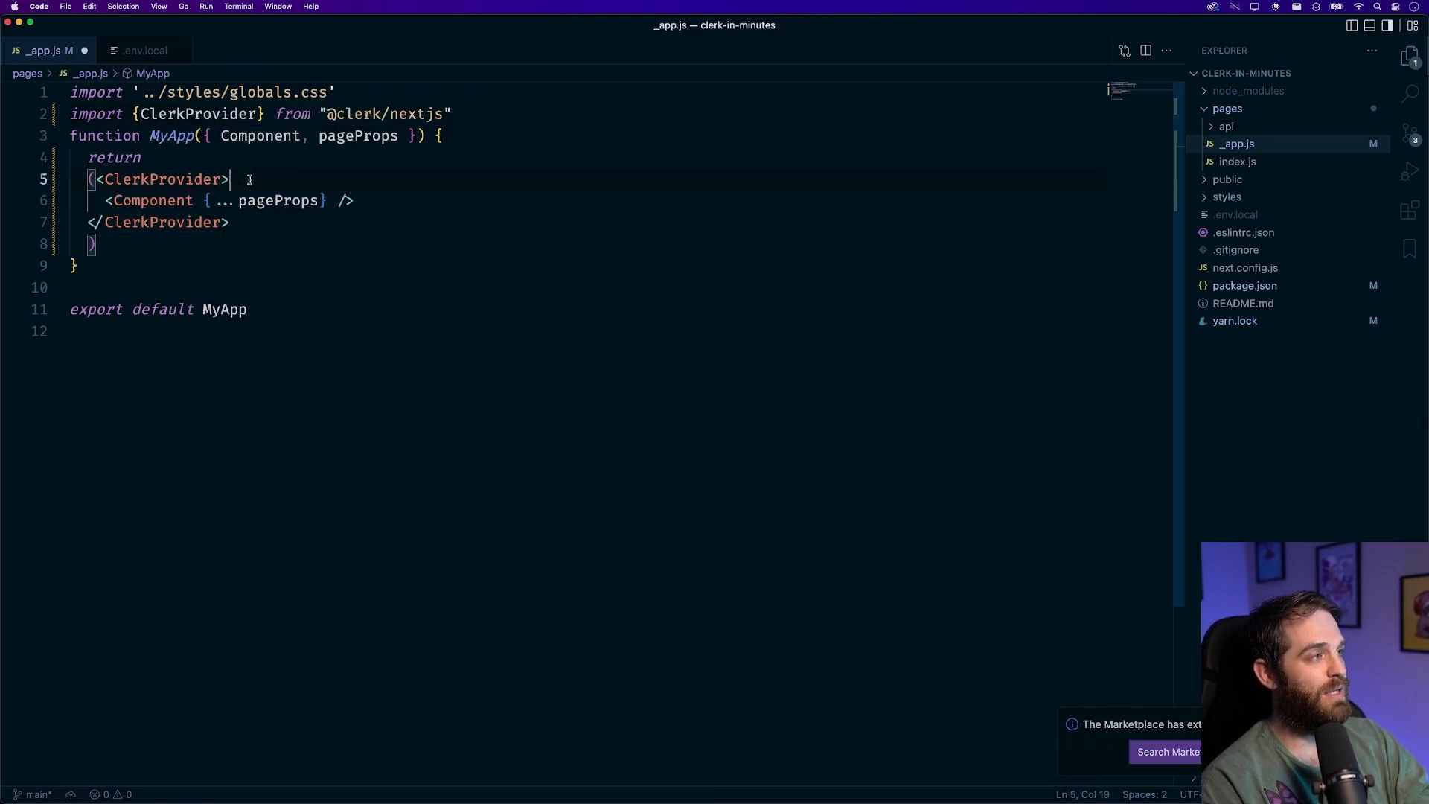
# Step: Add <SignedIn> and <SignedOut> blocks inside ClerkProvider
pyautogui.write('<Signed')
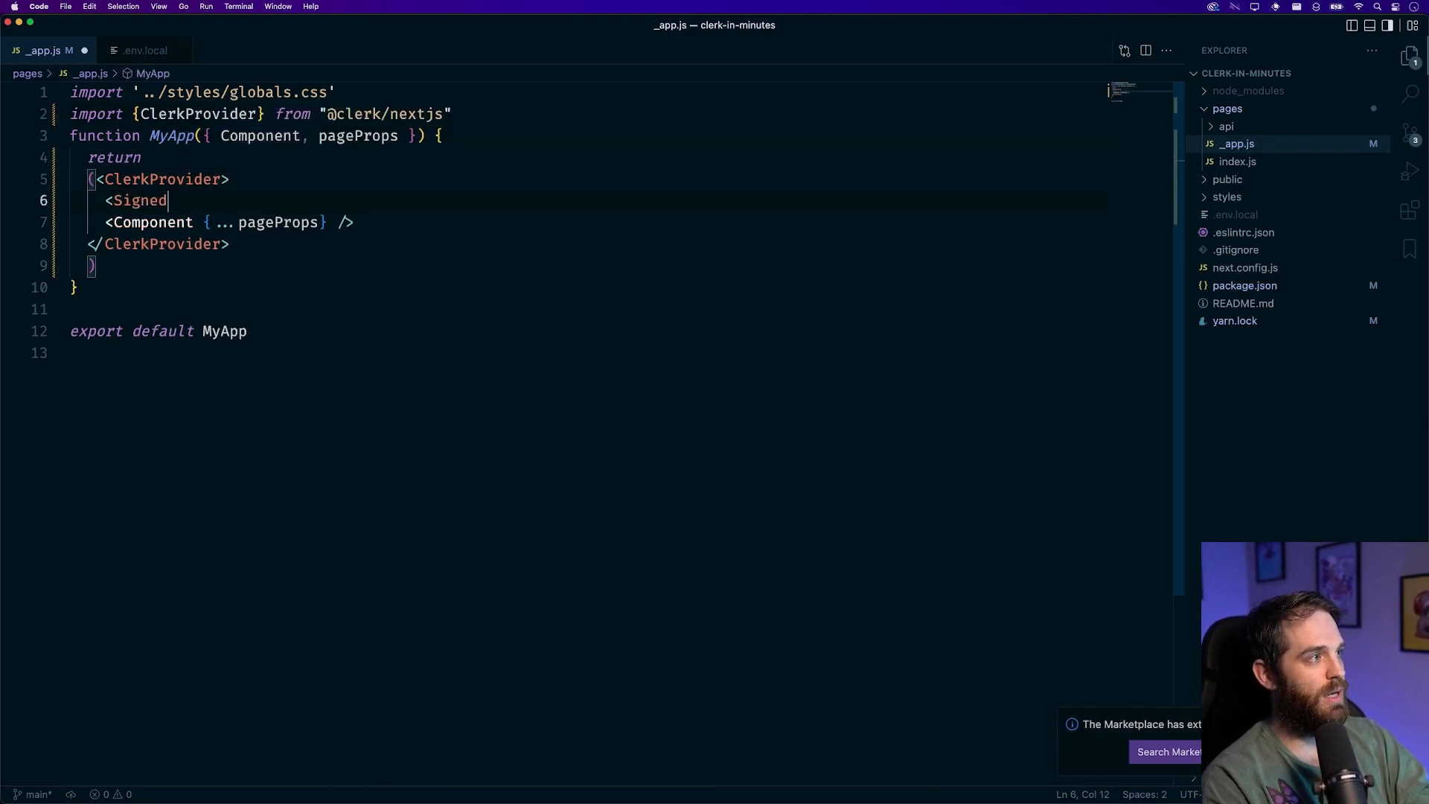
pyautogui.write('In>')
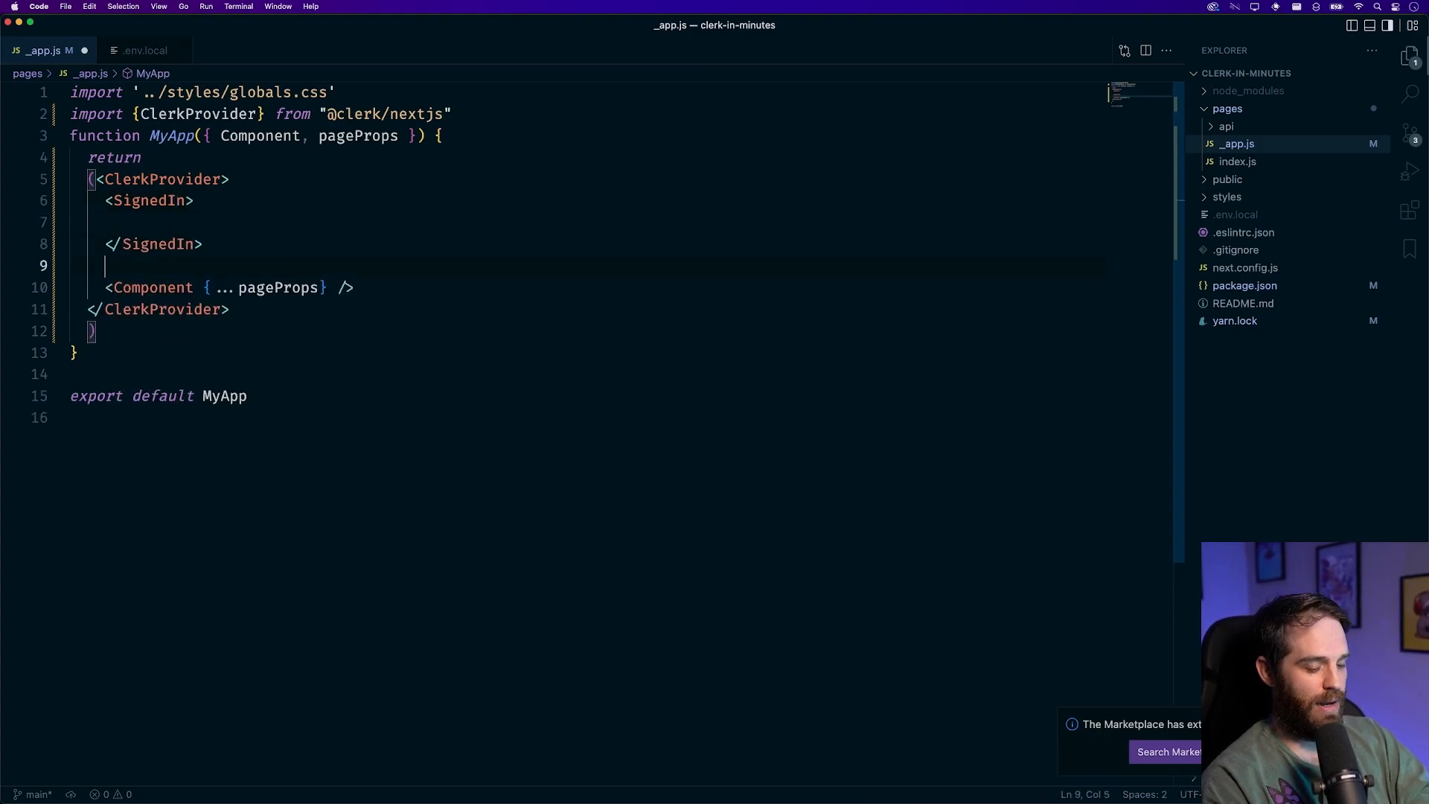
pyautogui.write('<SignedOut')
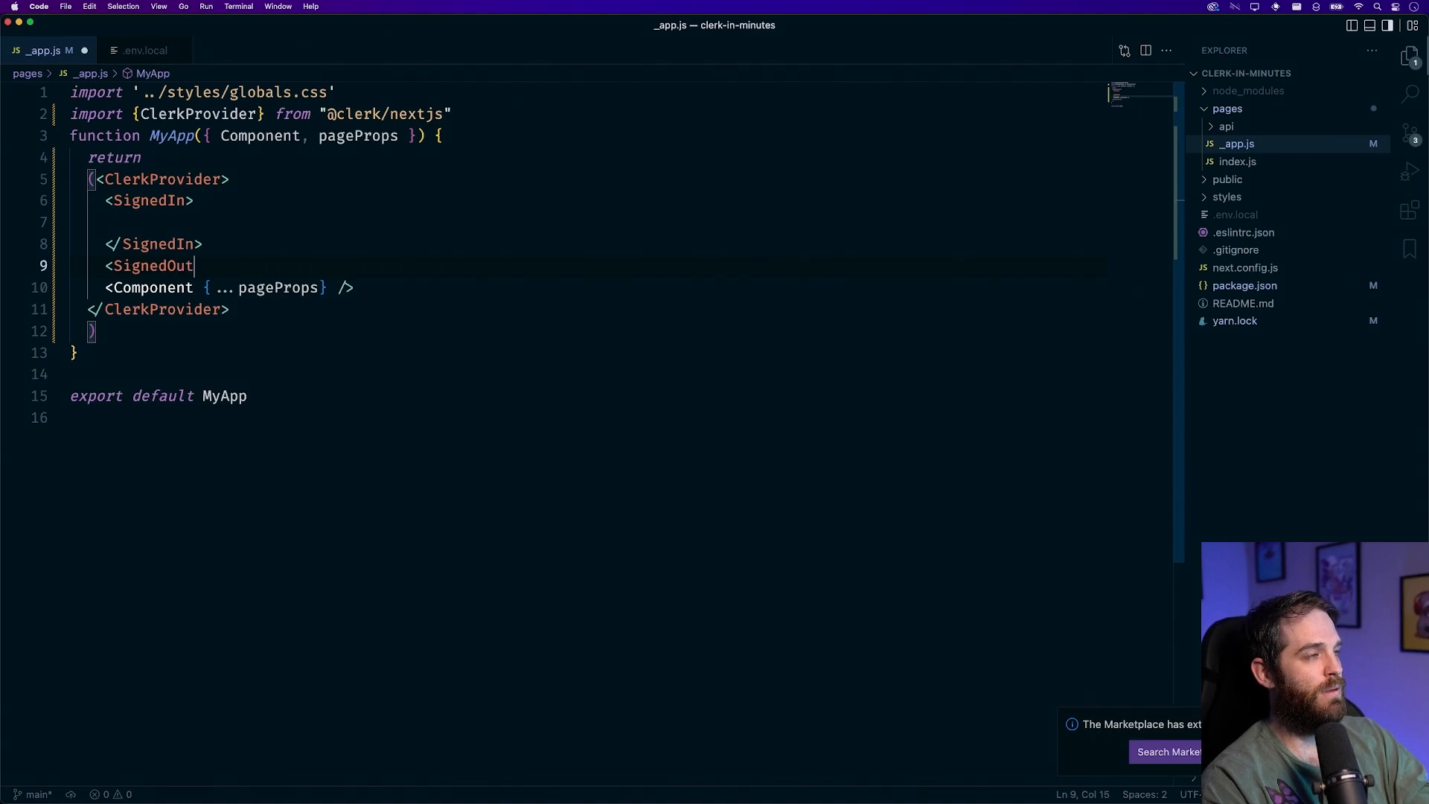
pyautogui.write('>')
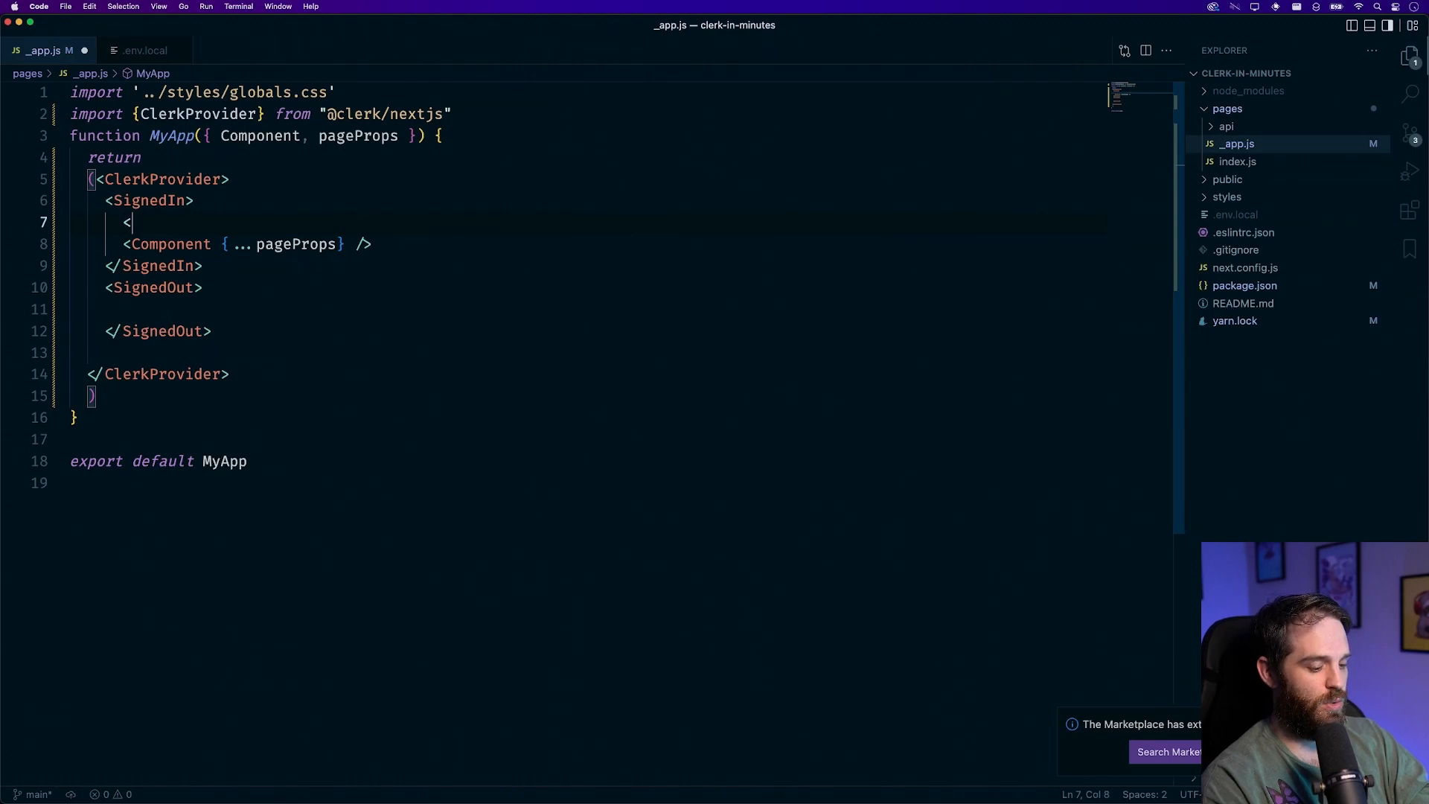
# Step: Render <UserButton/> with the page in SignedIn and <SignIn/> in SignedOut
pyautogui.write('UserButton.')
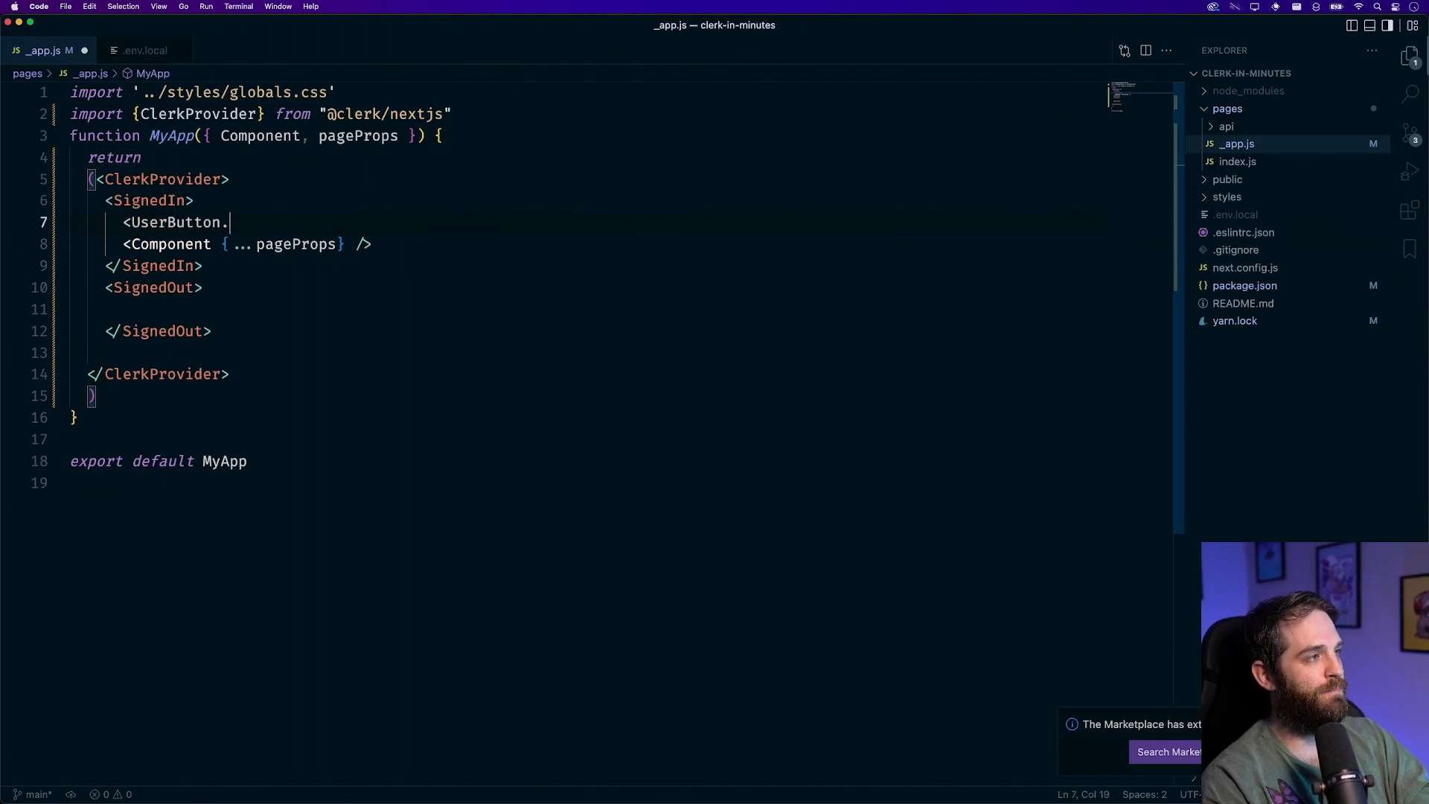
pyautogui.write('/>')
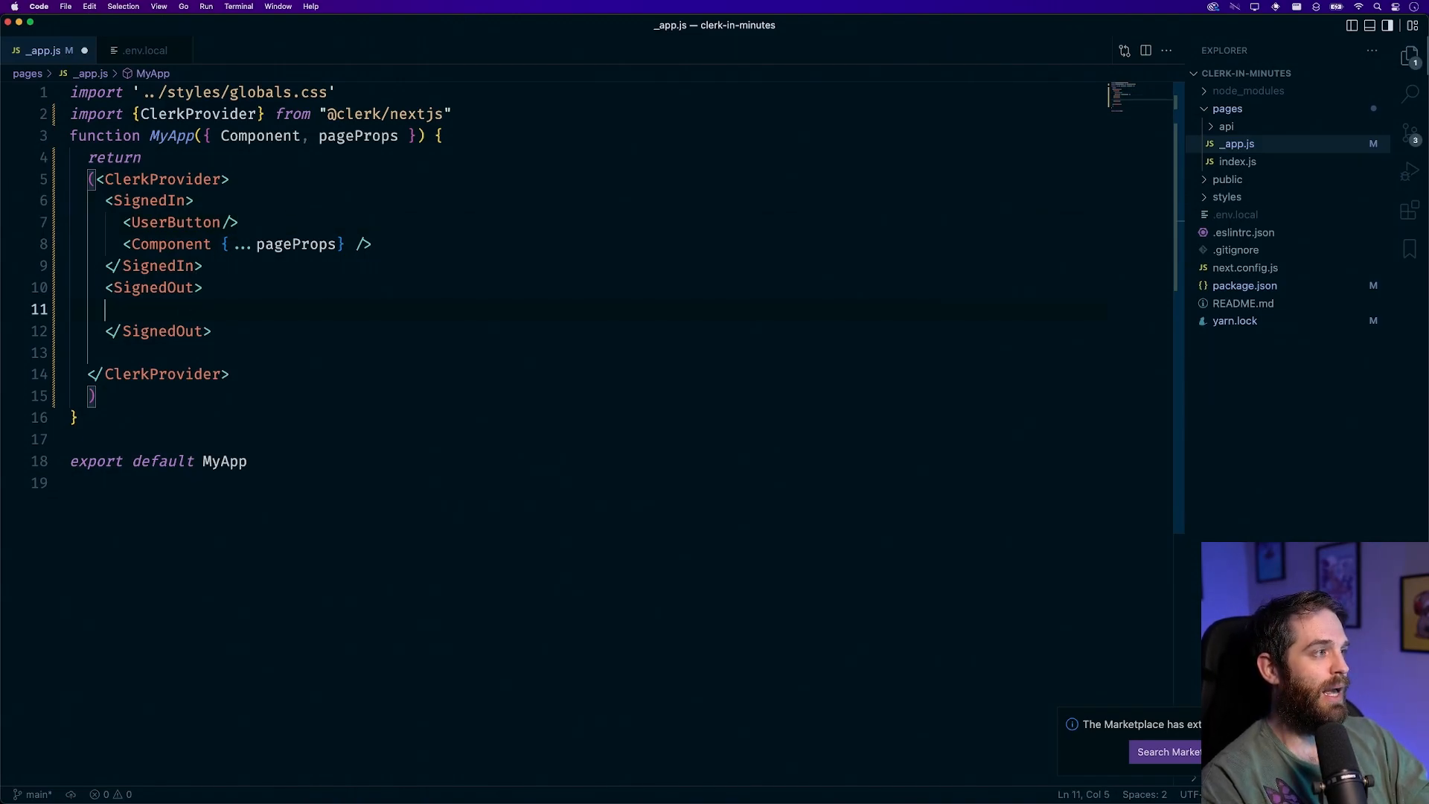
pyautogui.write('<')
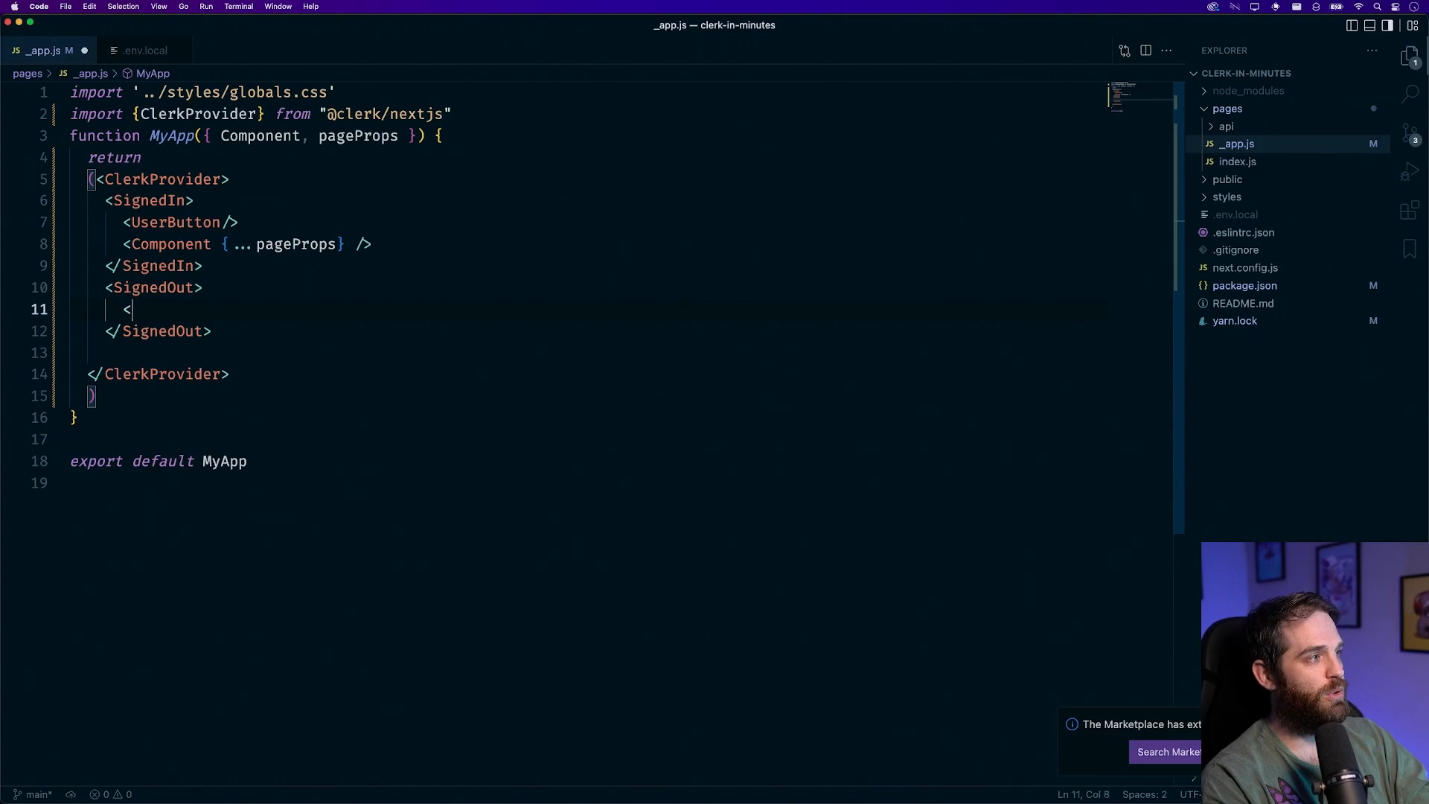
pyautogui.write('Sign')
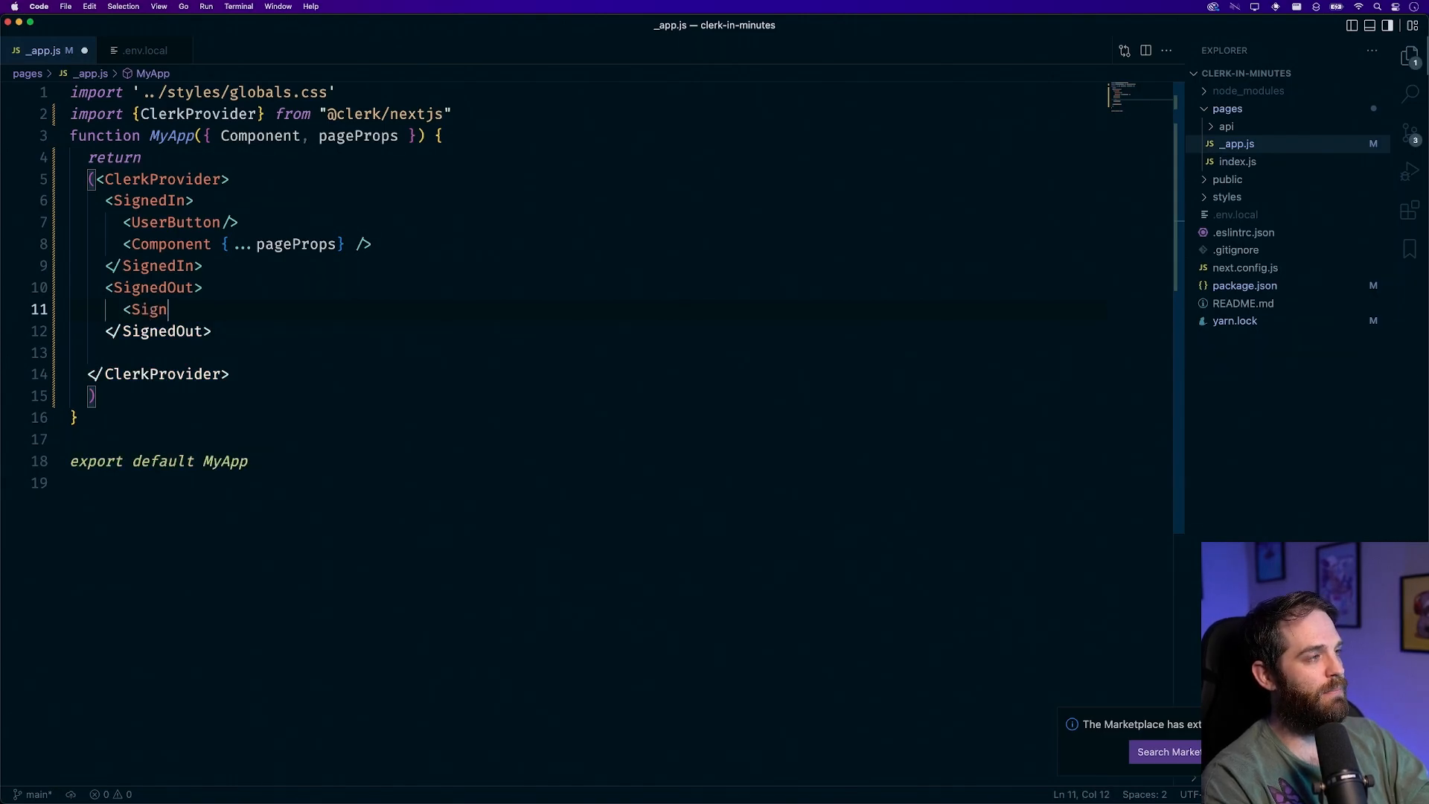
pyautogui.write('In/>')
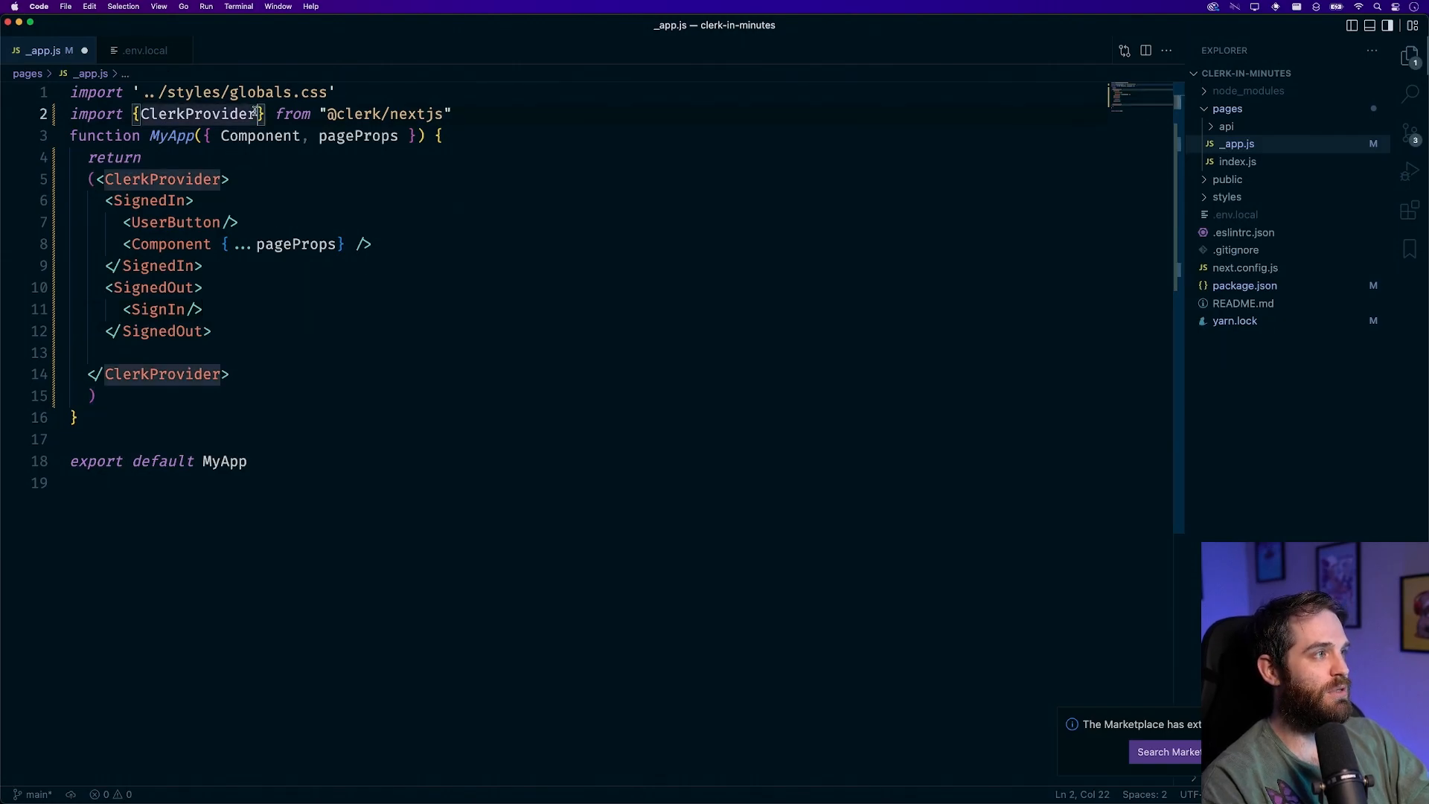
pyautogui.write(',SignedIn,SignedOut,SignIn,UserButton')
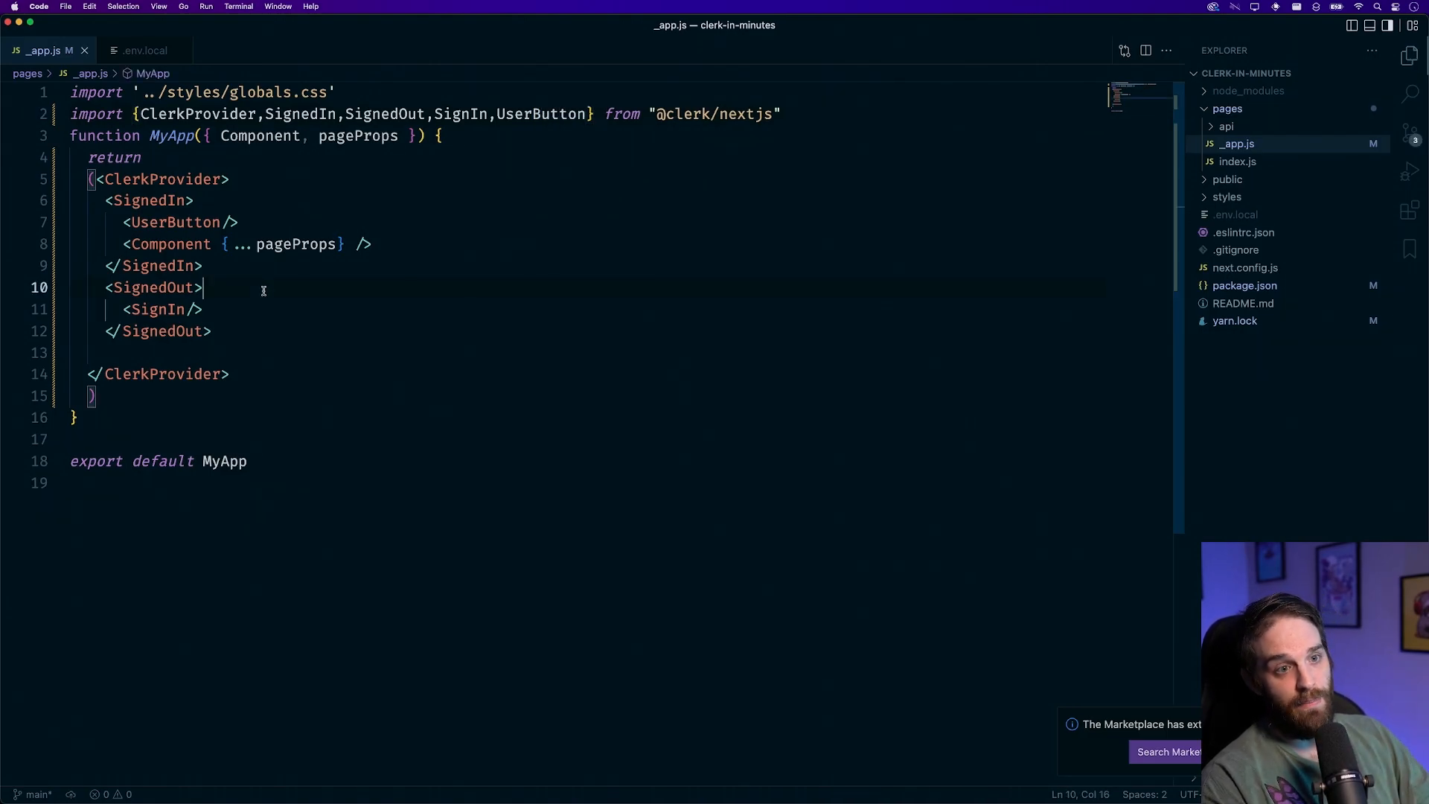
pyautogui.write('yar')
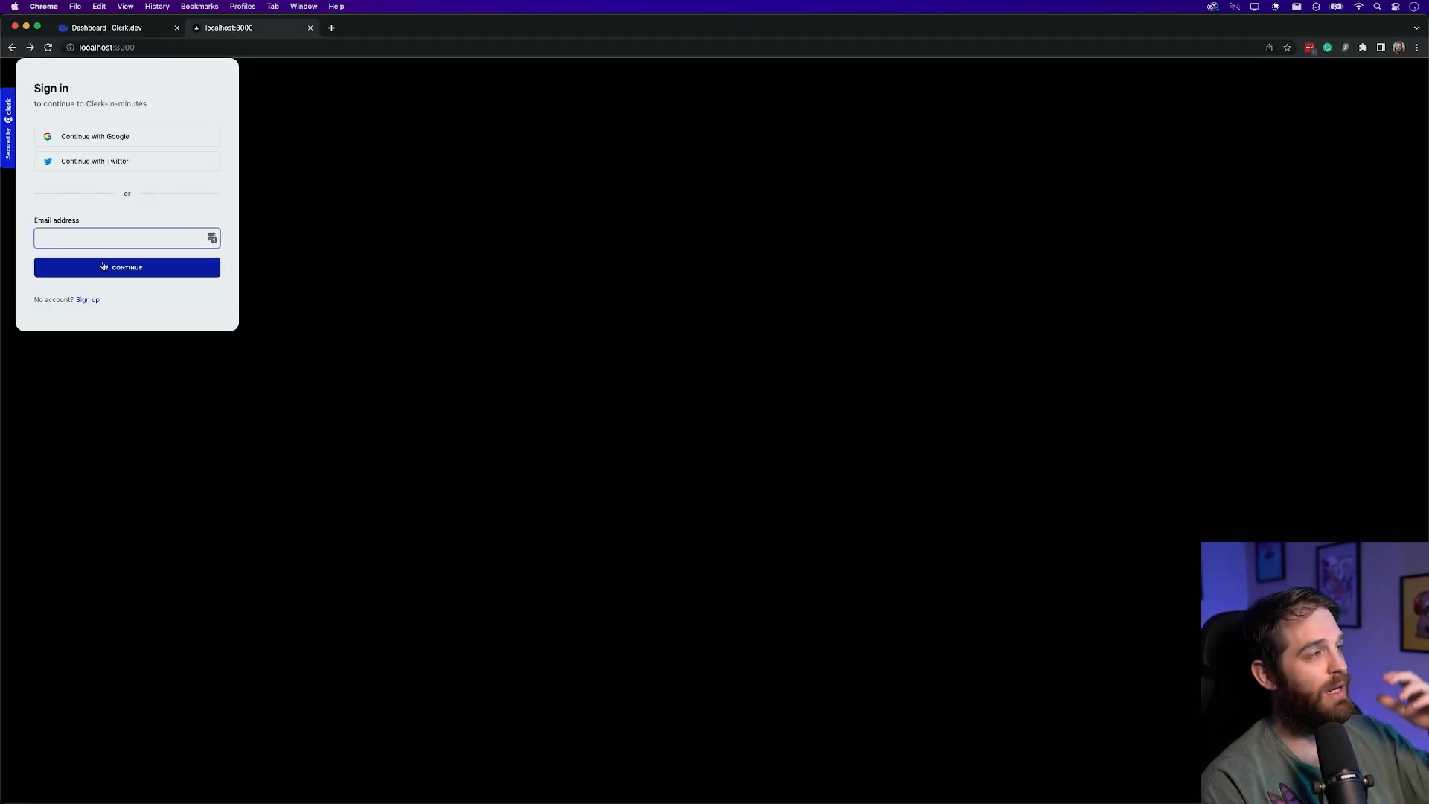
pyautogui.moveTo(127, 137)
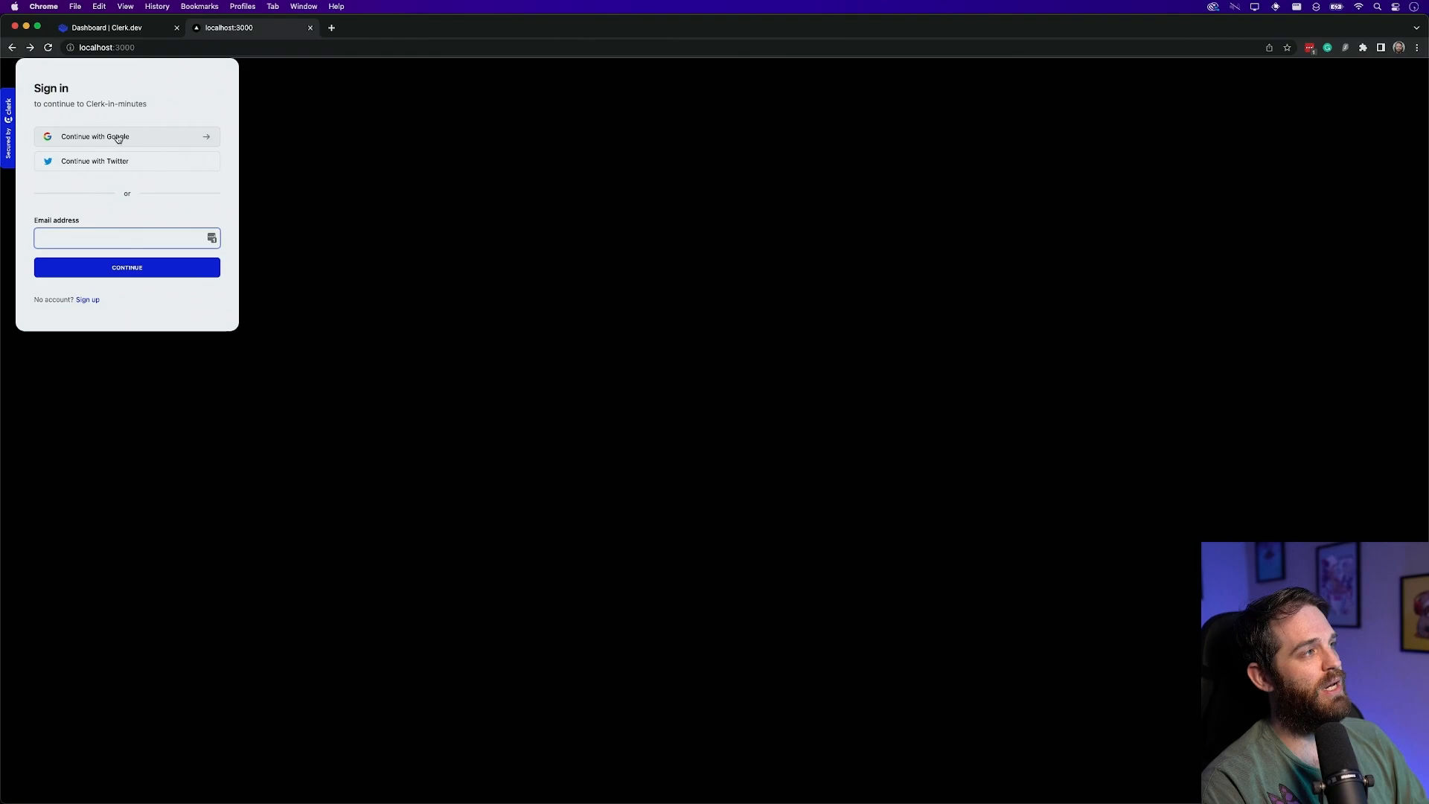
# Step: Sign in on localhost:3000 with a Google account and open Manage account from the avatar
pyautogui.click(95, 137)
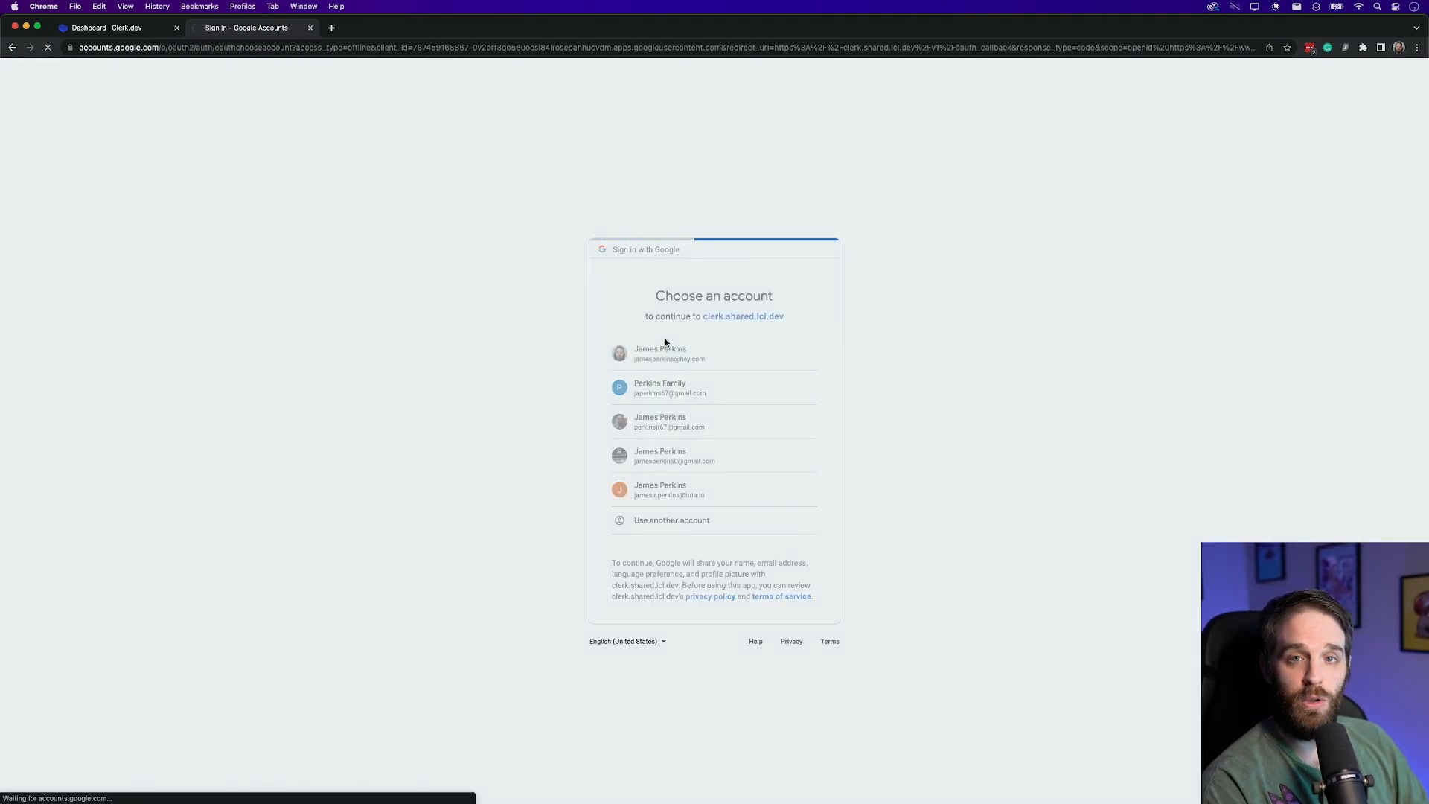
pyautogui.click(660, 352)
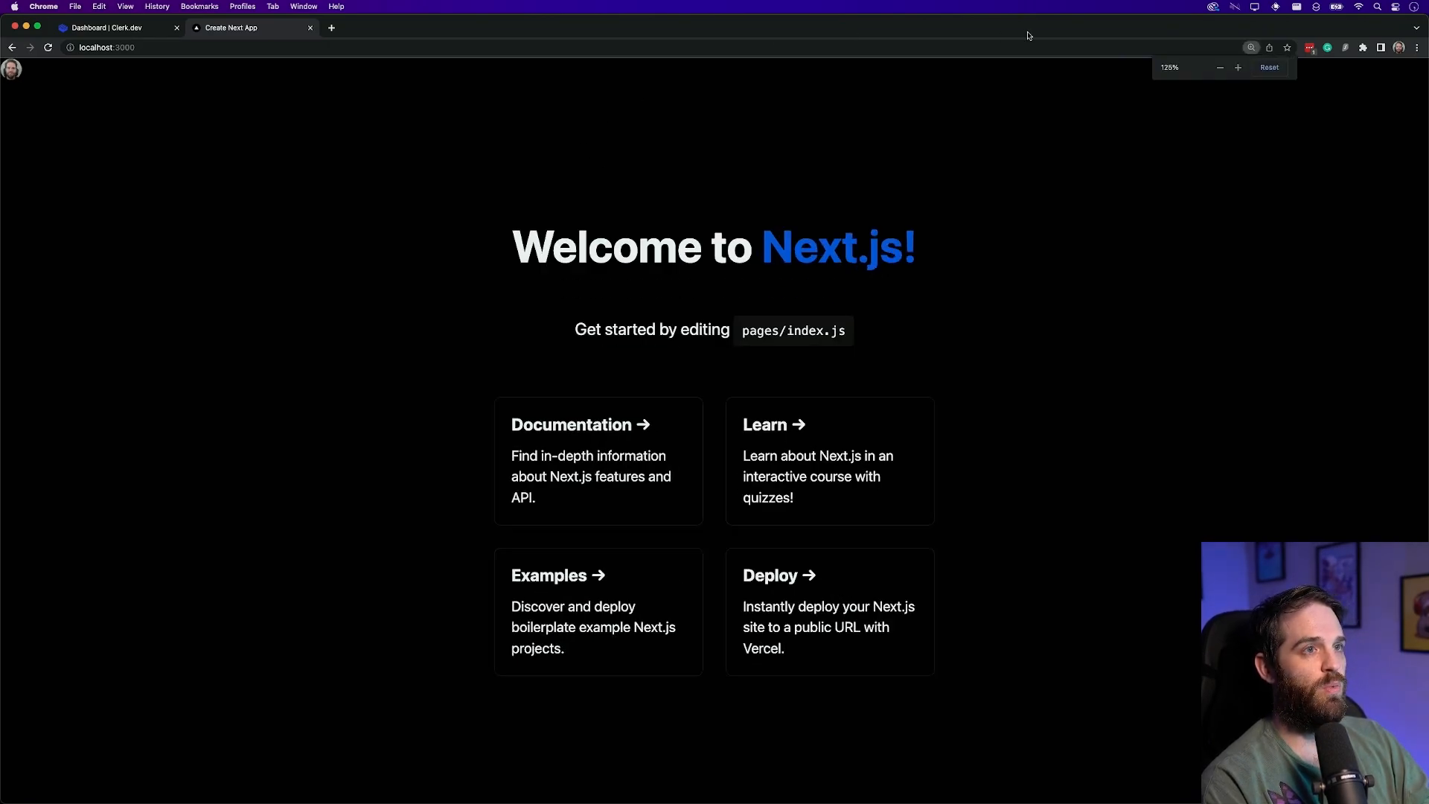
pyautogui.click(13, 70)
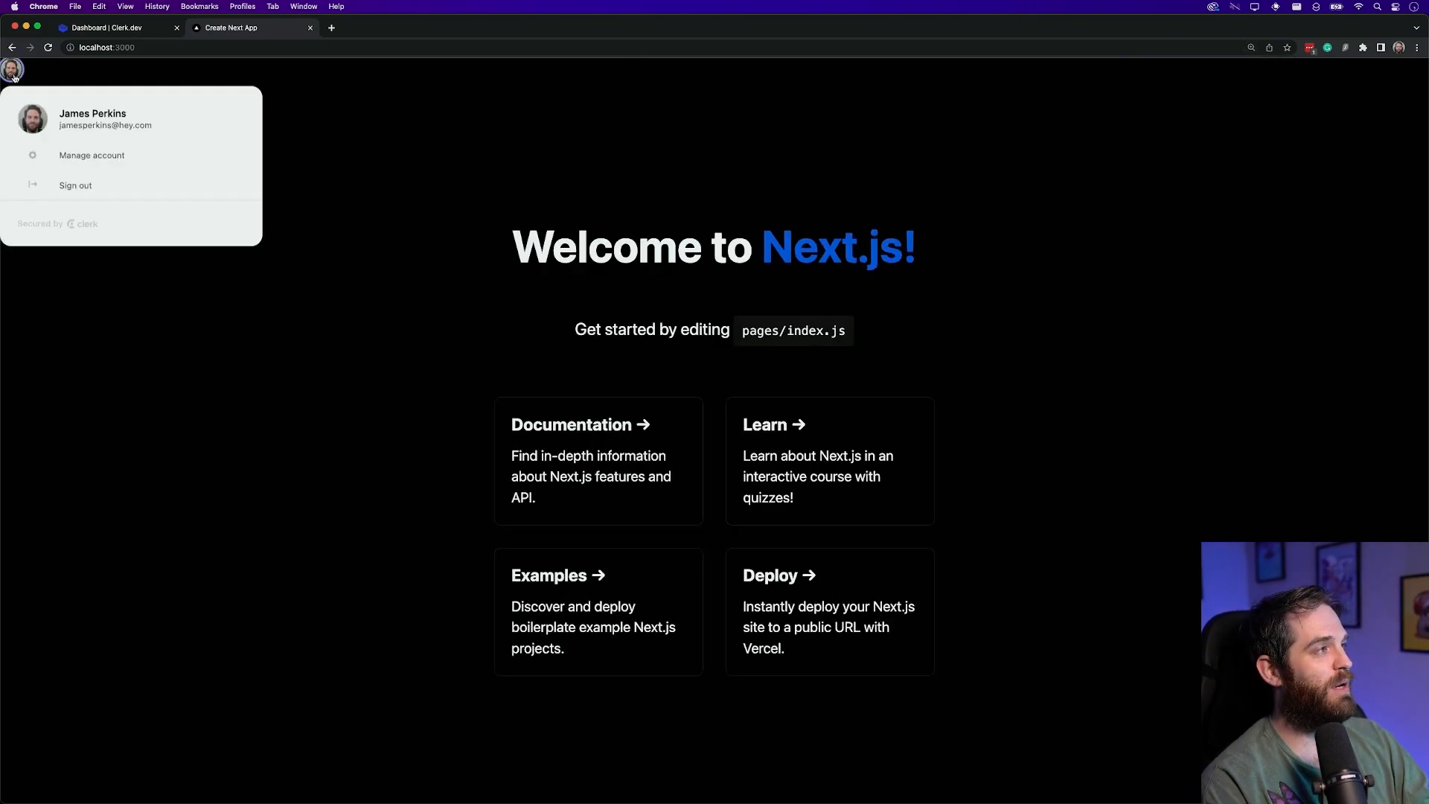
pyautogui.click(91, 155)
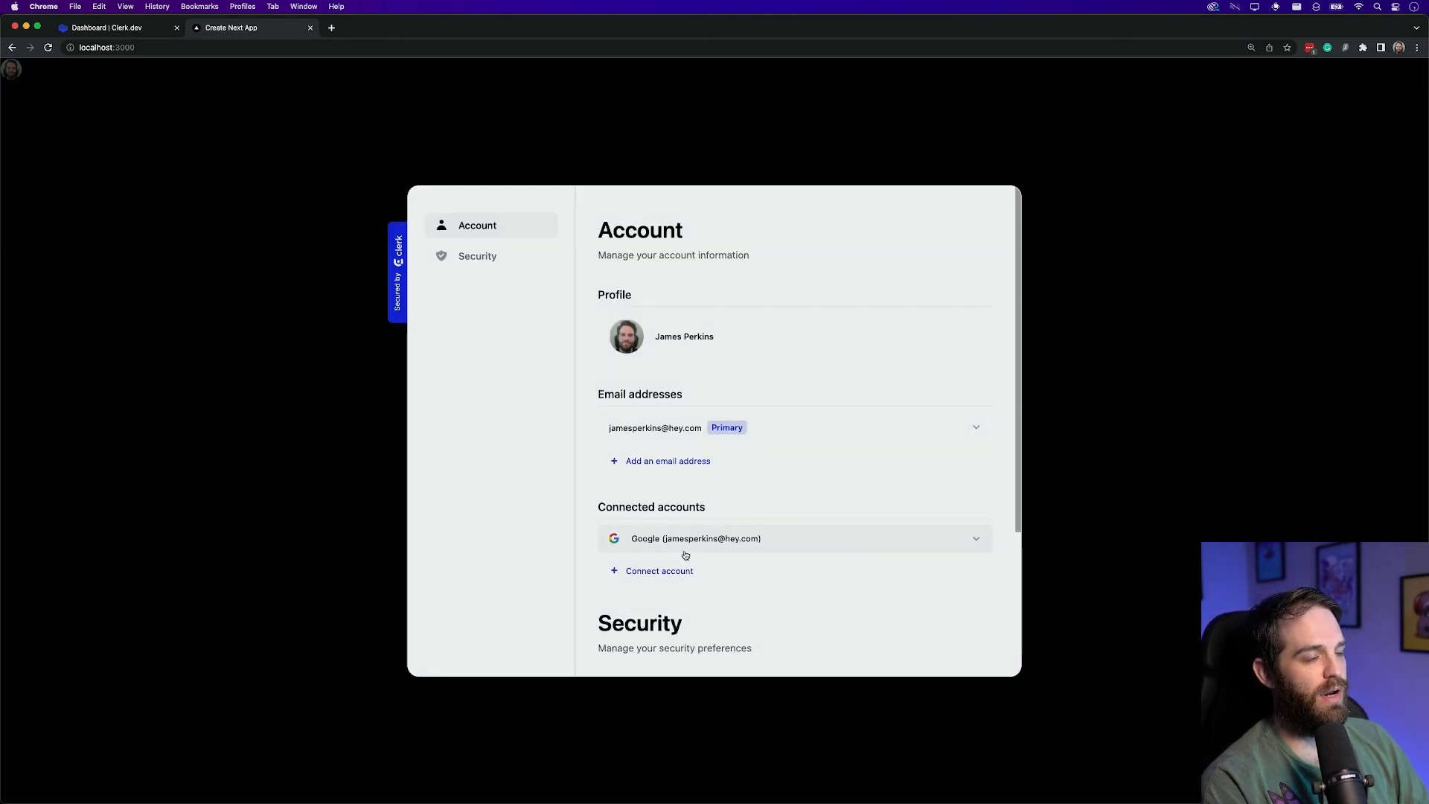
pyautogui.click(658, 570)
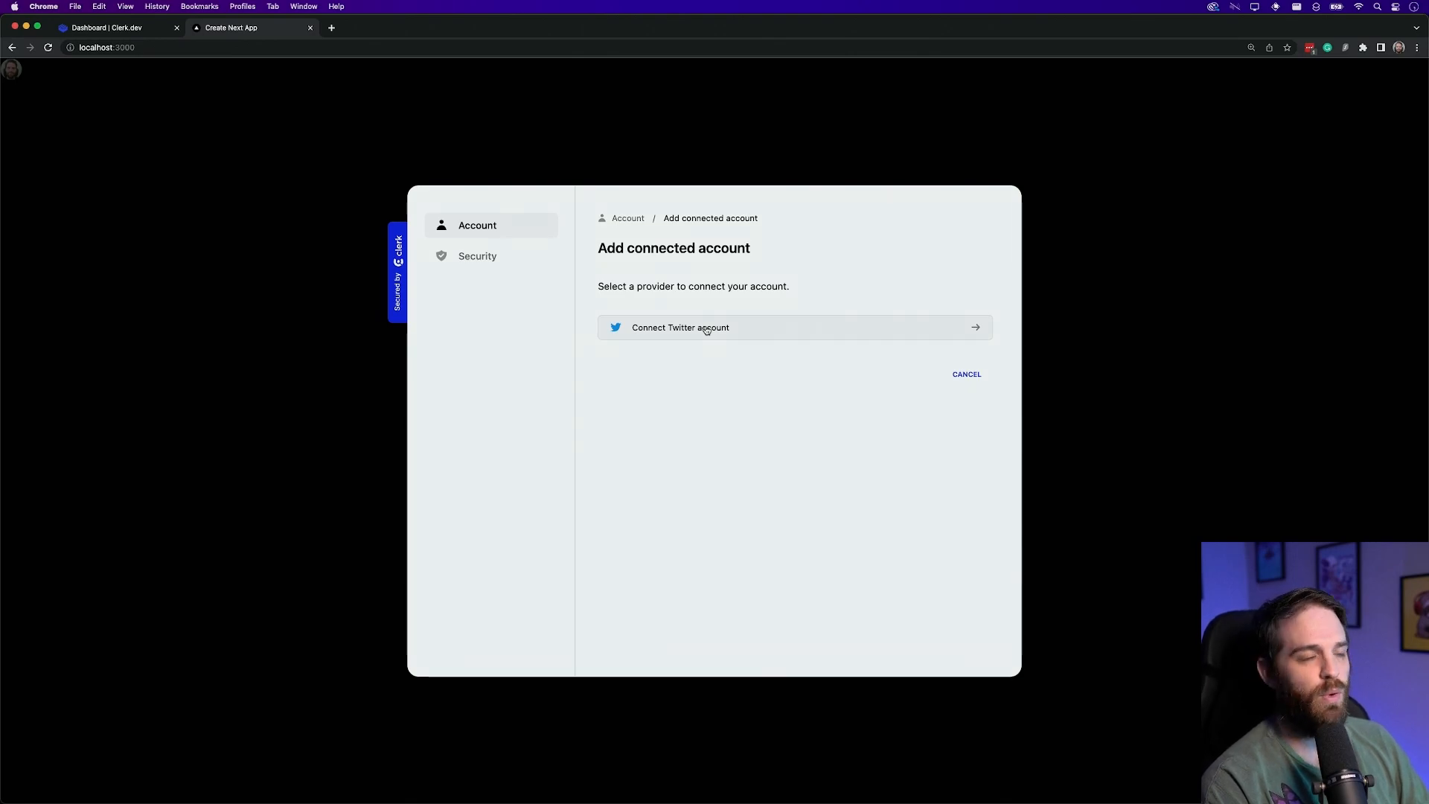
pyautogui.click(965, 374)
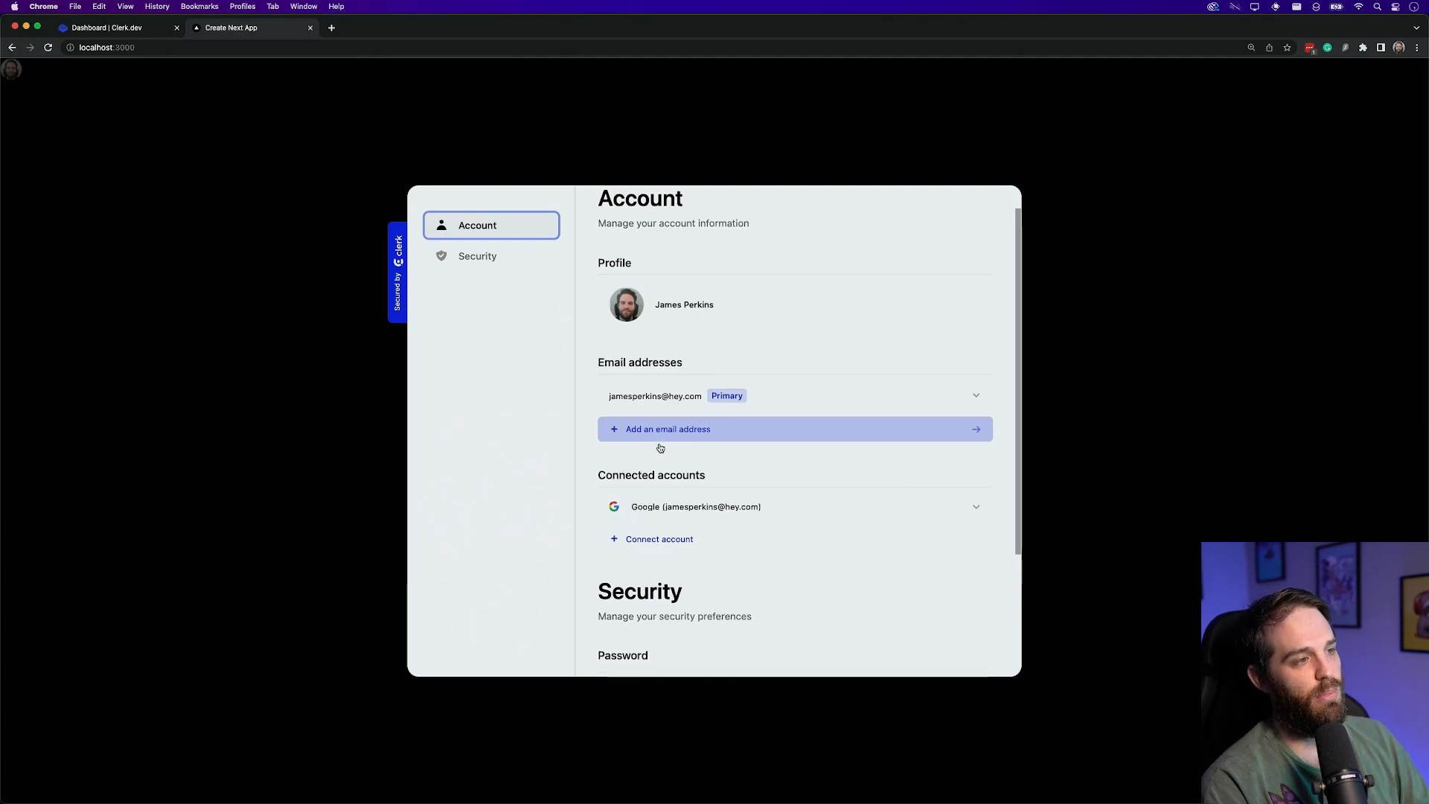
pyautogui.scroll(-3)
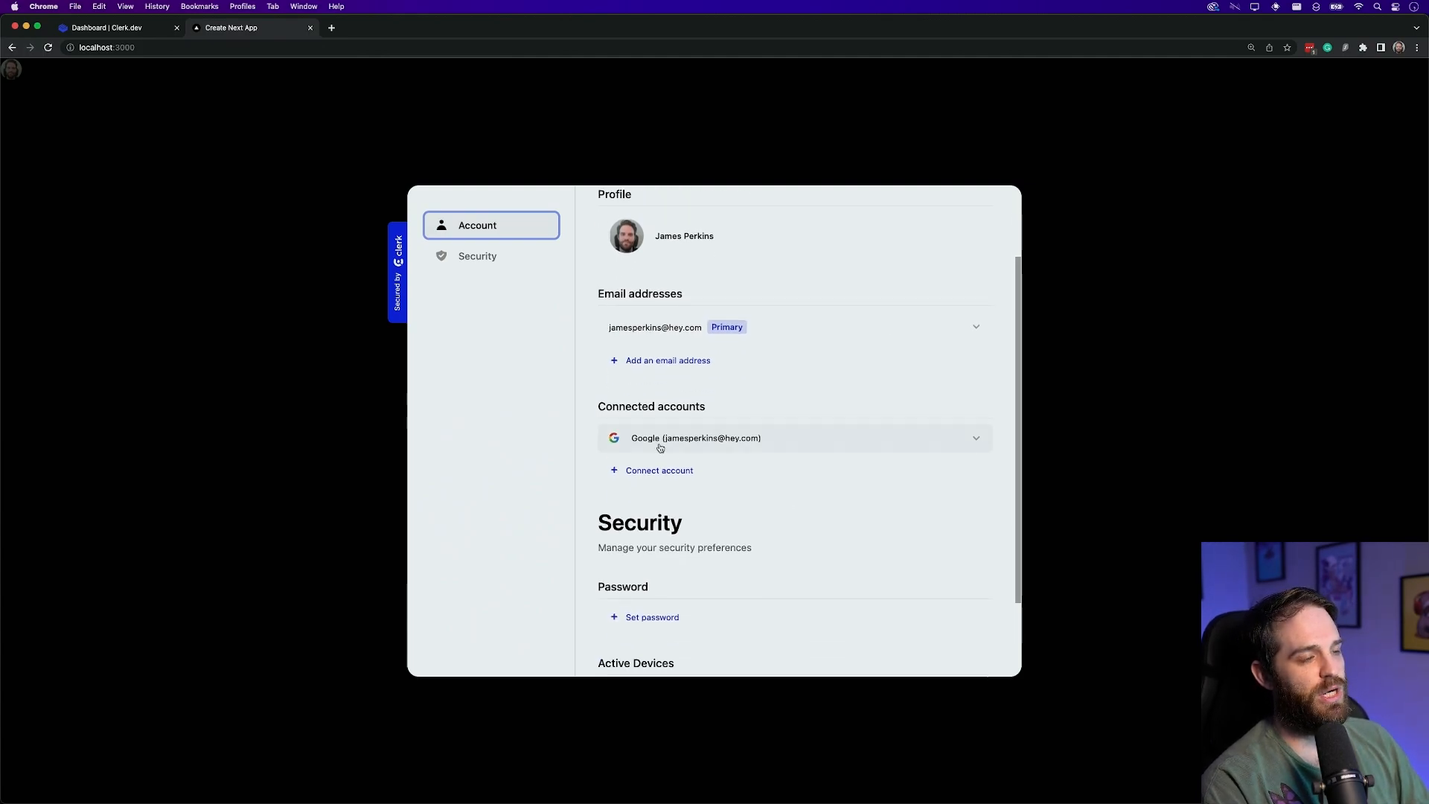
pyautogui.moveTo(601, 579)
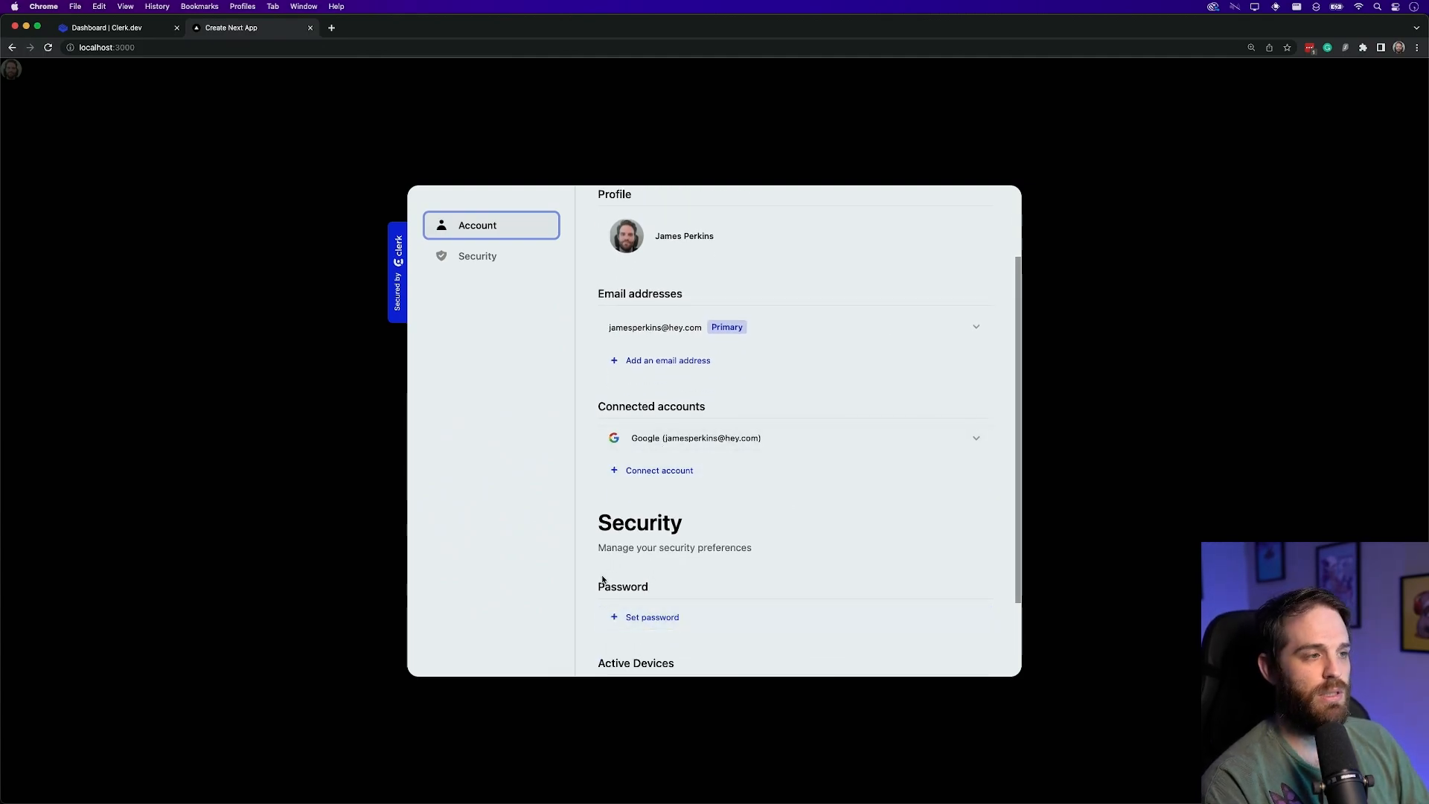